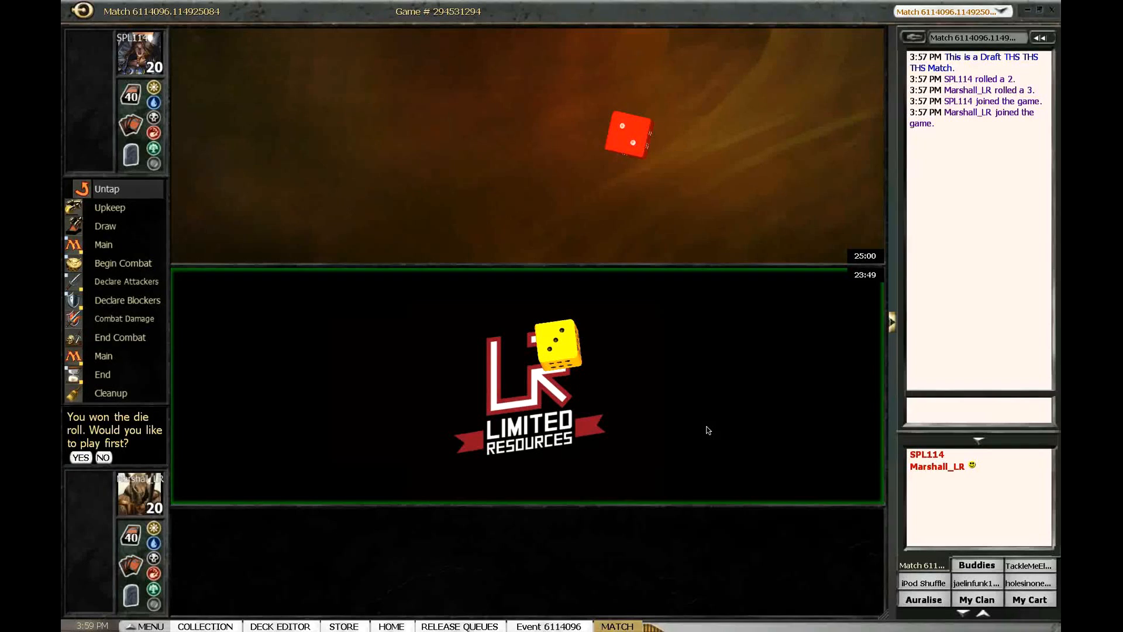
- Choose to play first after winning the die roll
left_click(81, 458)
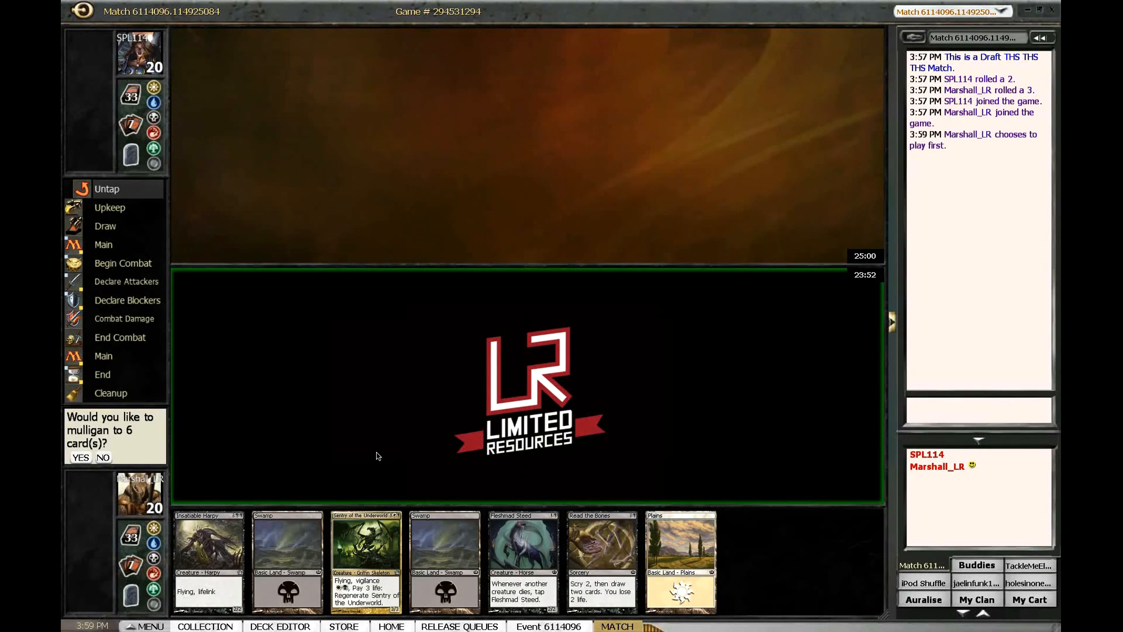
mouse_move(279, 563)
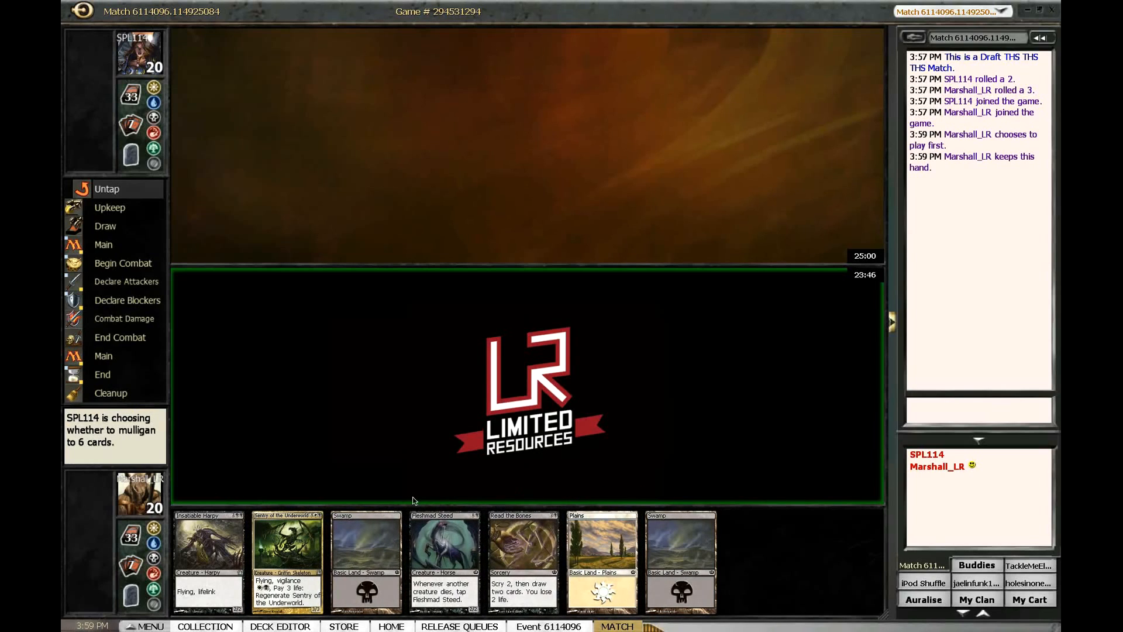
mouse_move(445, 568)
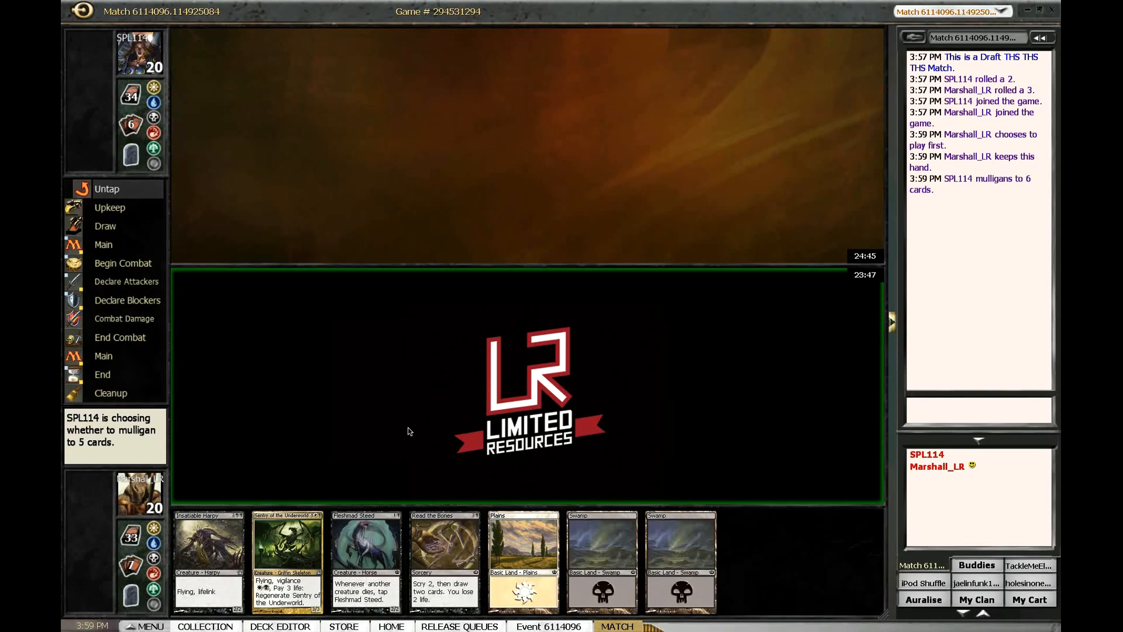
mouse_move(403, 413)
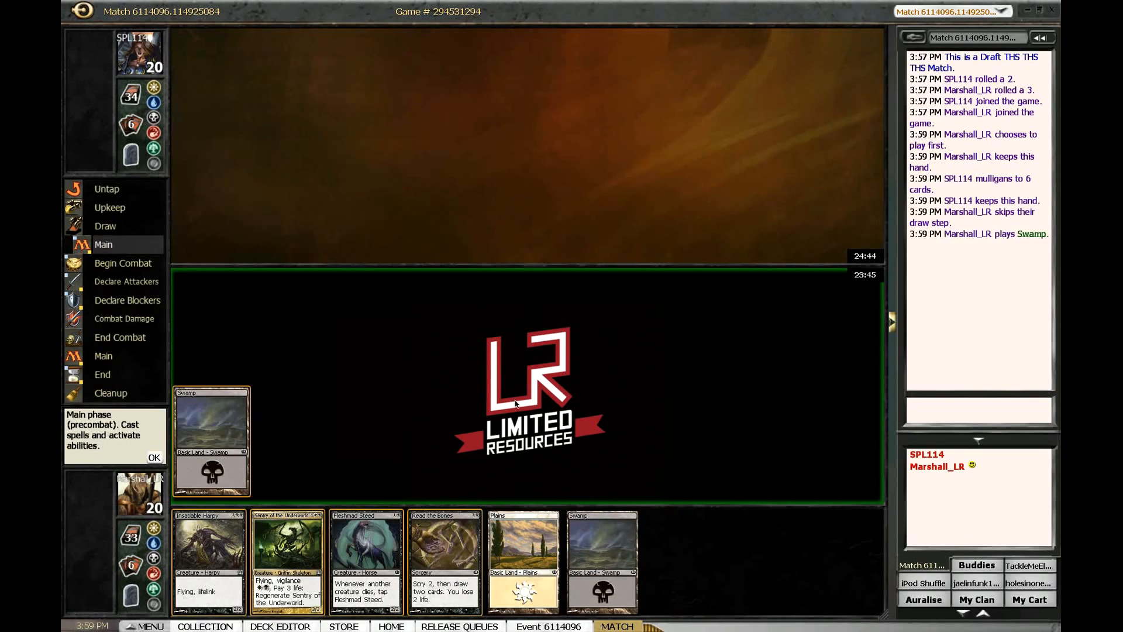
- Pass the turn, then play a second Swamp and cast Fleshmad Steed
left_click(153, 458)
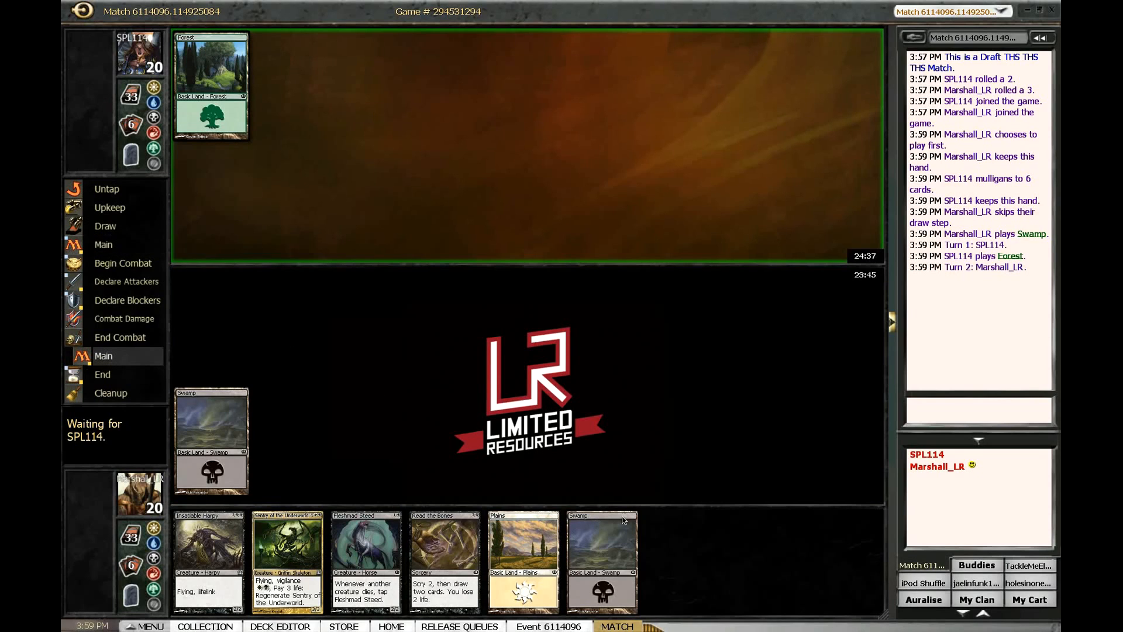
left_click(602, 560)
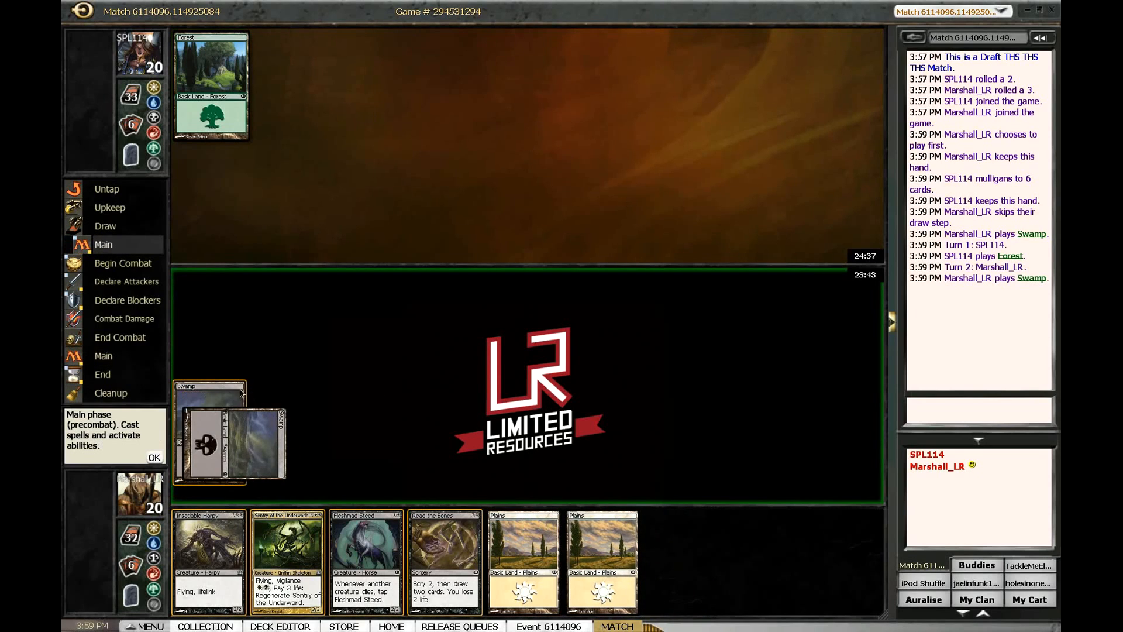
left_click(367, 560)
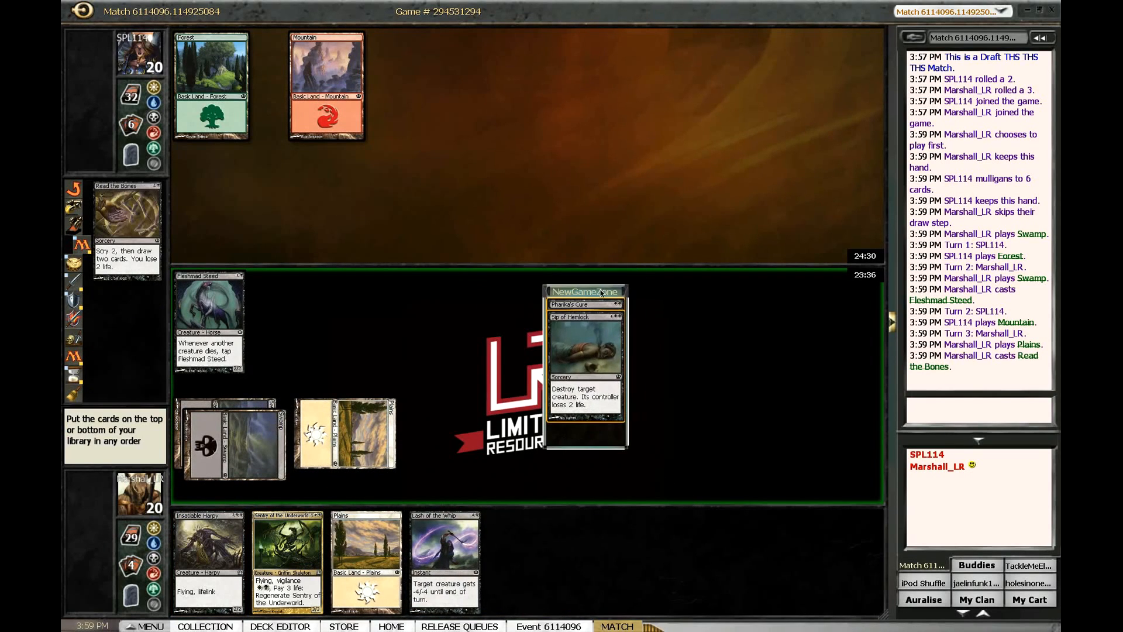
mouse_move(669, 555)
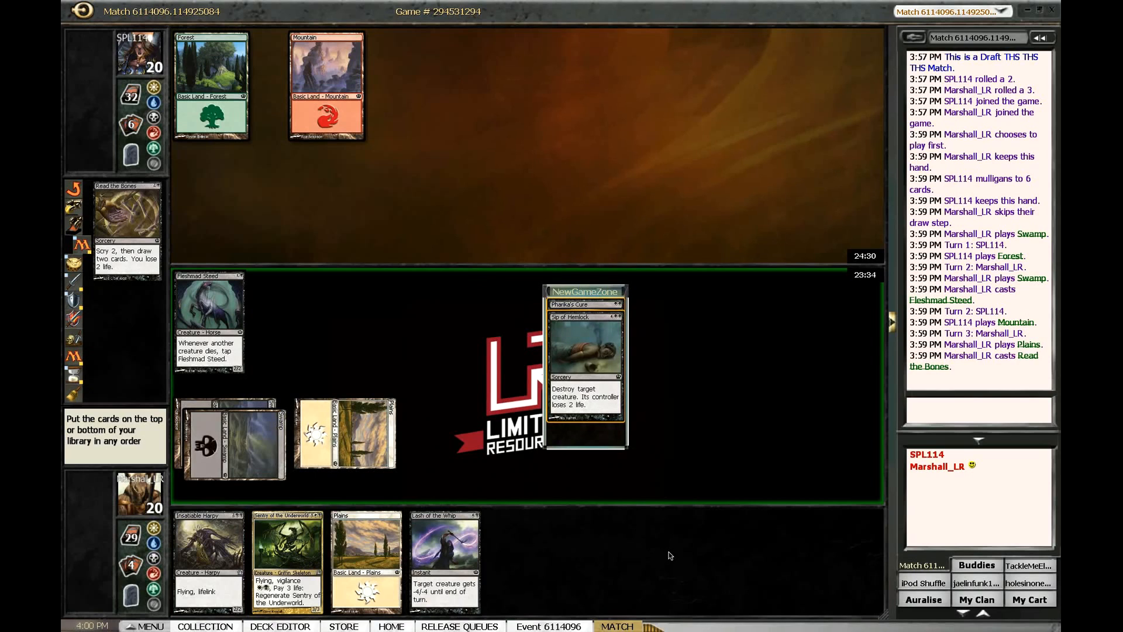
mouse_move(579, 334)
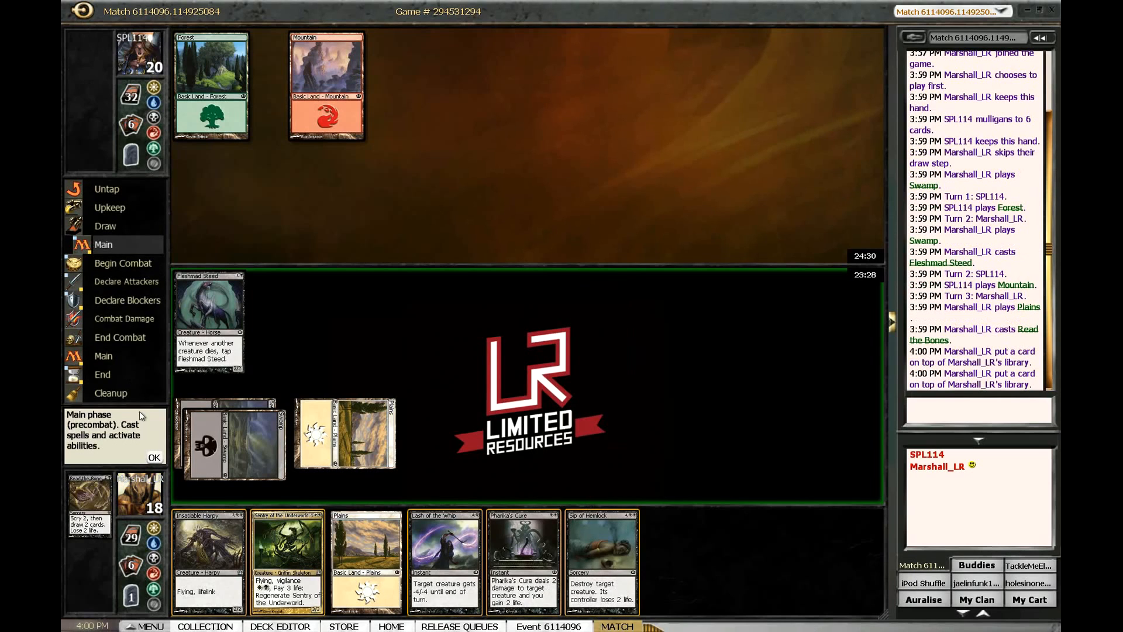
- Move to combat and attack the opponent with Fleshmad Steed
left_click(155, 458)
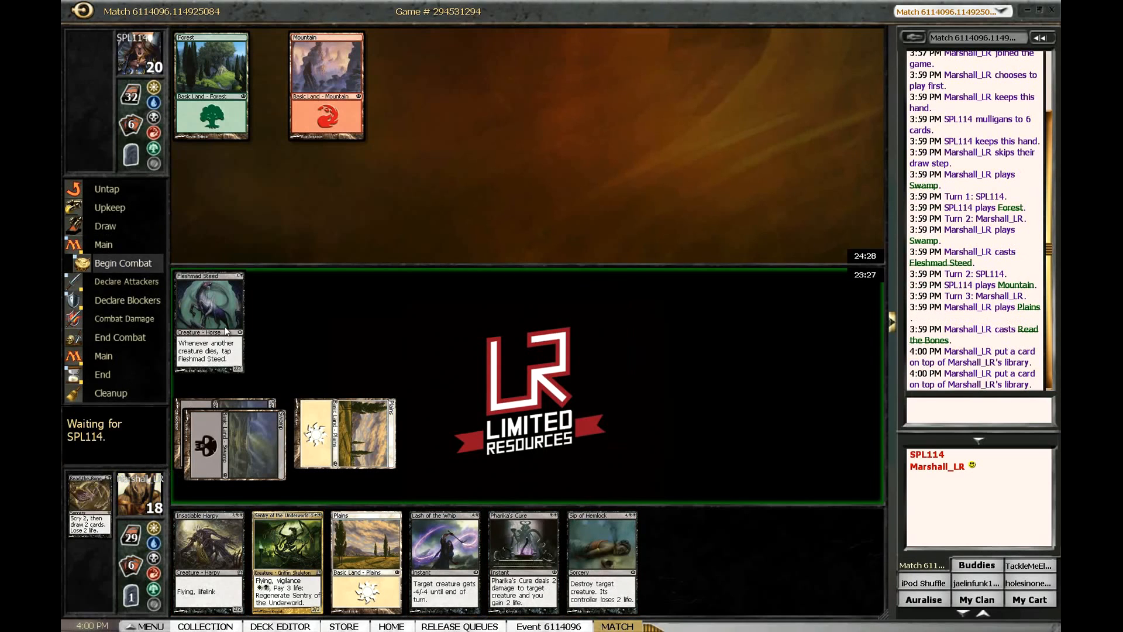
left_click(122, 264)
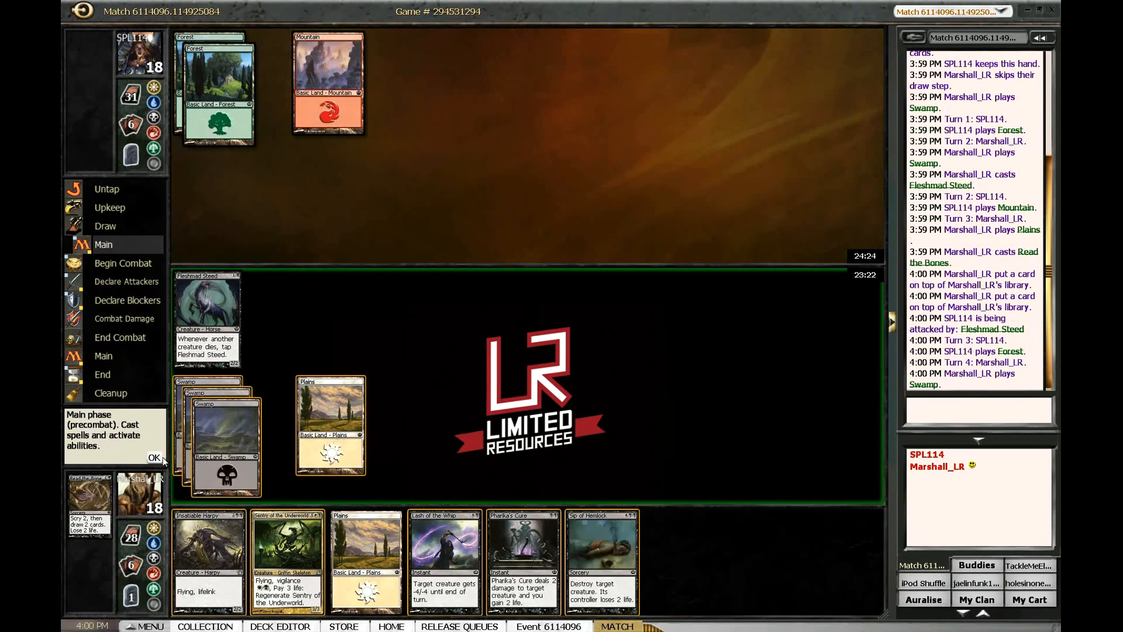
- Advance to combat and attack with Fleshmad Steed
left_click(153, 457)
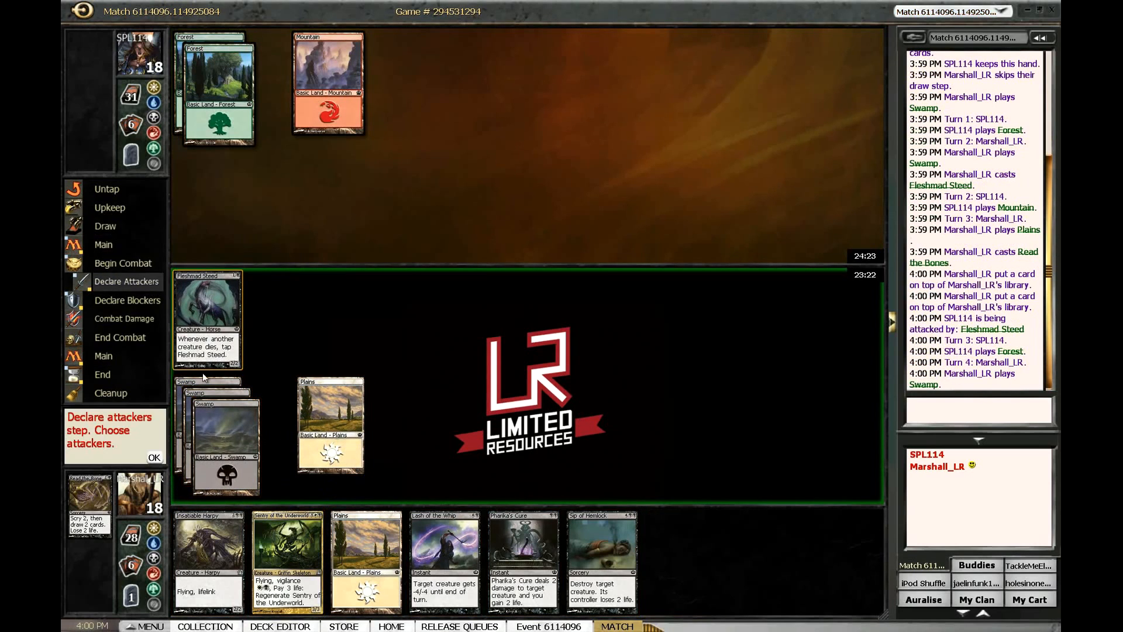
left_click(154, 457)
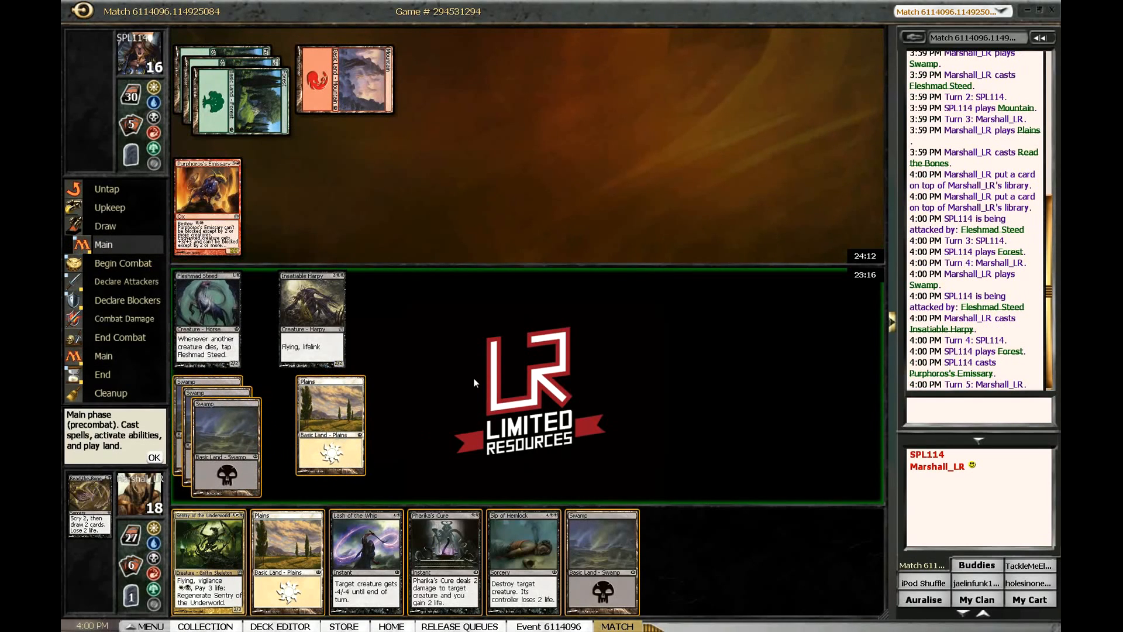
mouse_move(237, 421)
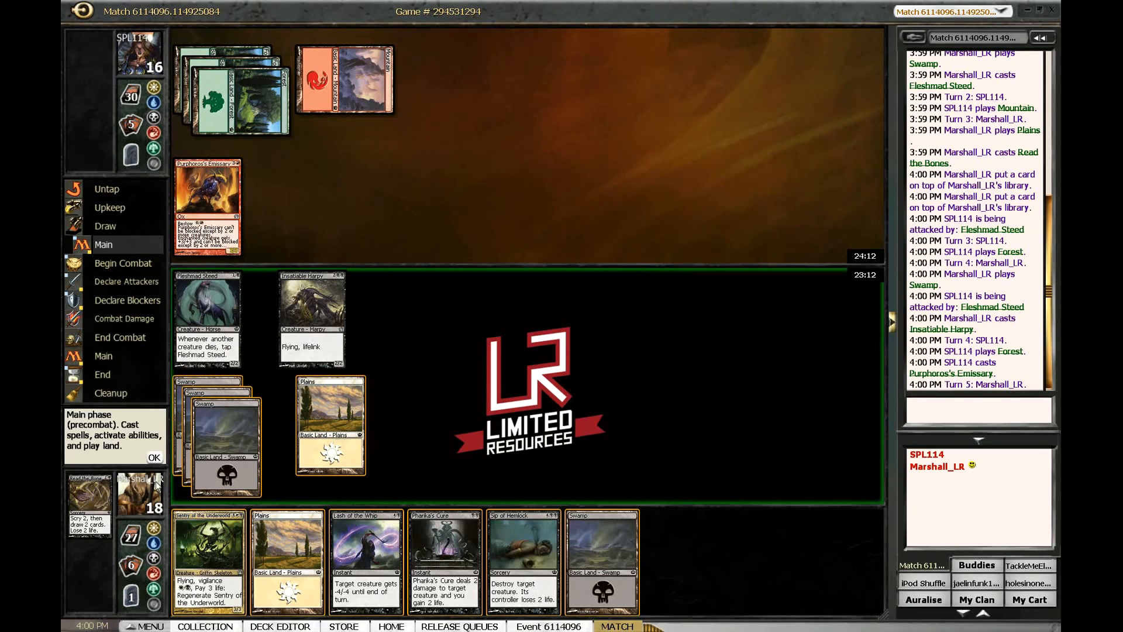
- Attack with Insatiable Harpy and continue past blockers so the damage resolves
left_click(123, 281)
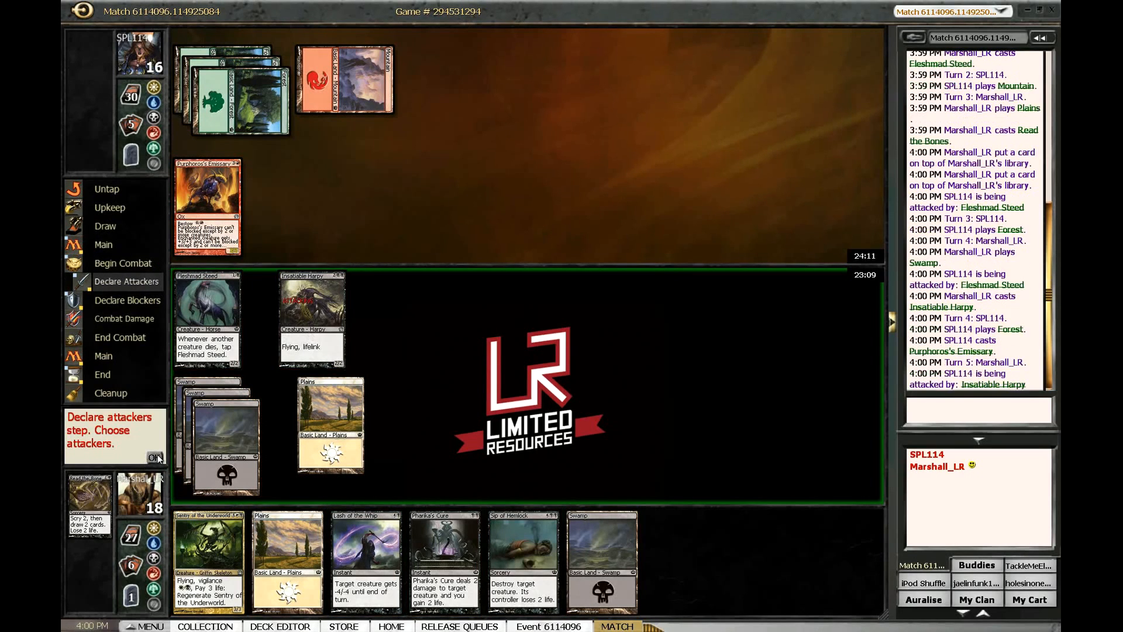
left_click(156, 457)
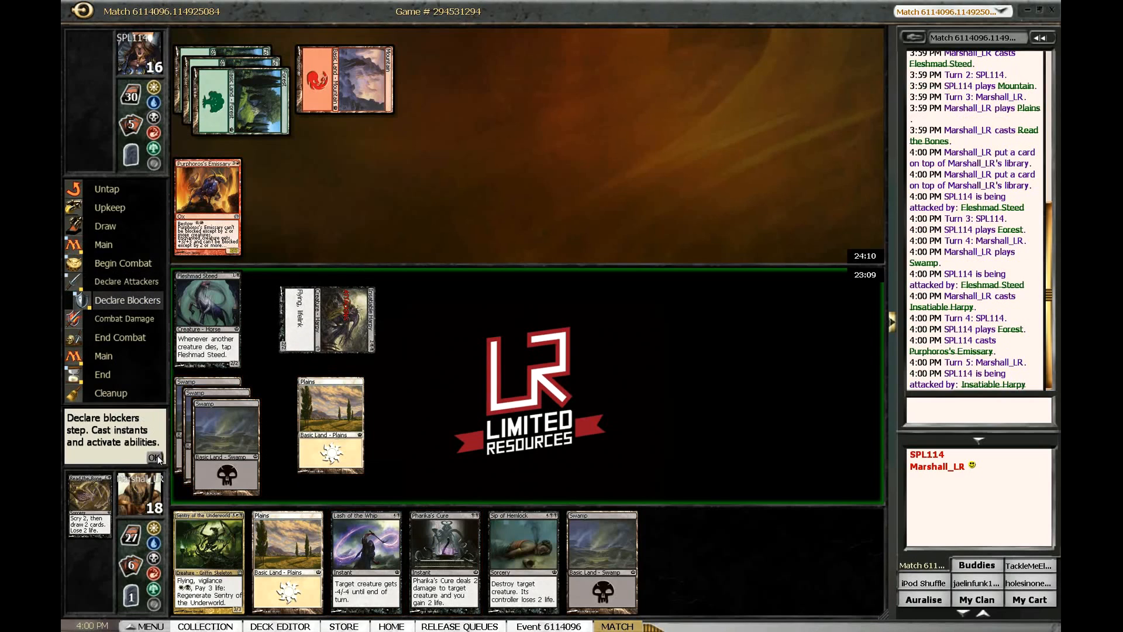
left_click(155, 457)
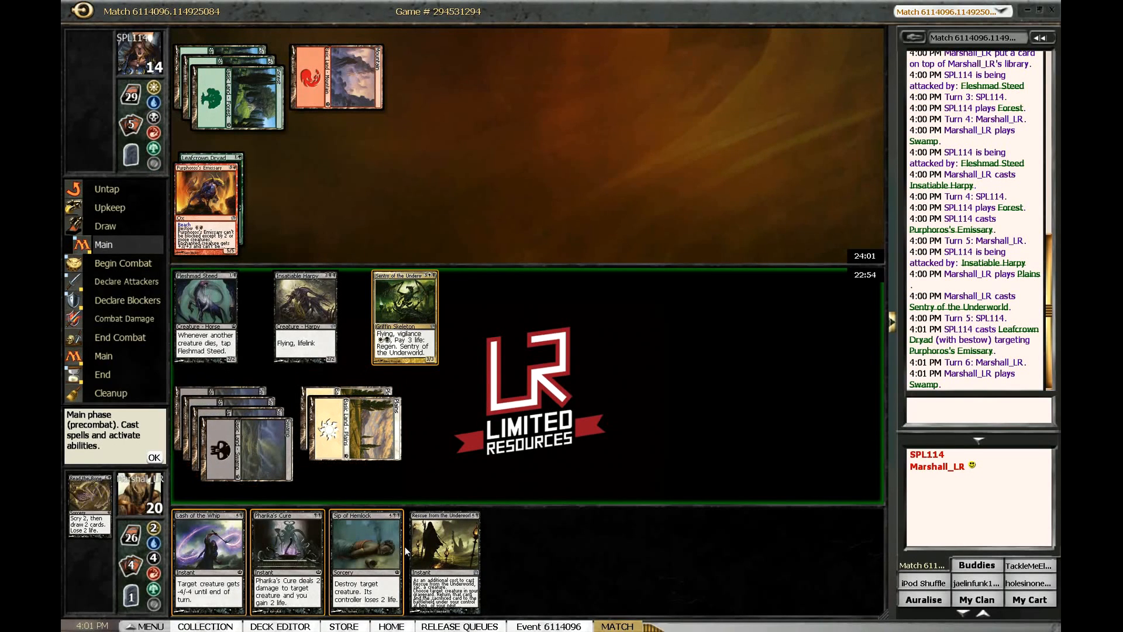
- Cast Sip of Hemlock on Purphoros's Emissary, attack with Harpy and Sentry, then Lash of the Whip on Leafcrown Dryad
left_click(367, 560)
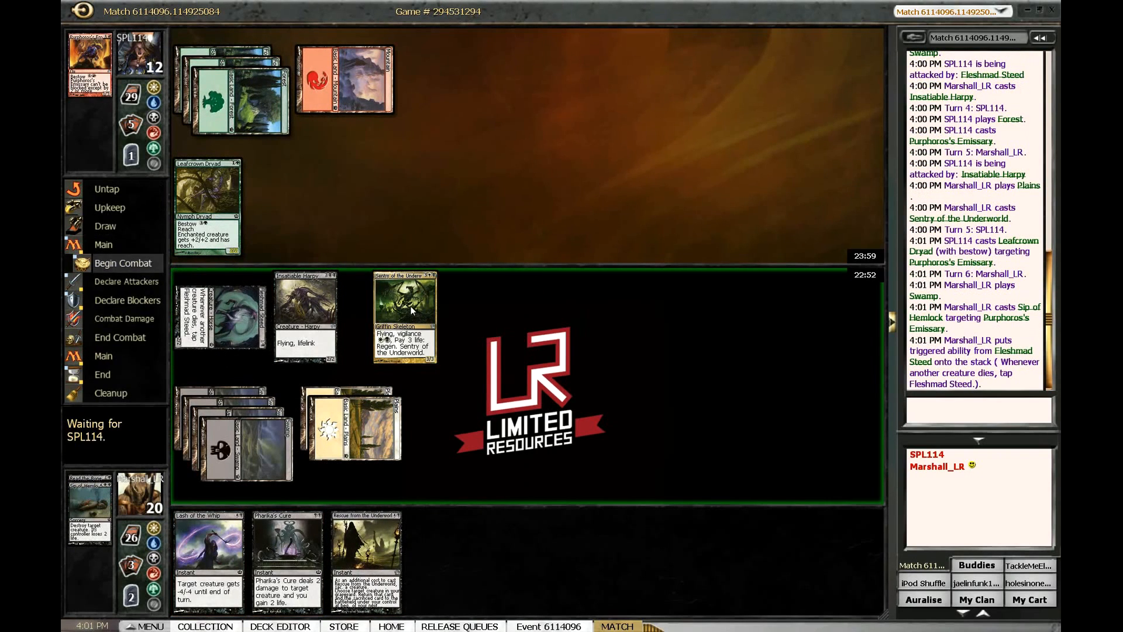
left_click(123, 281)
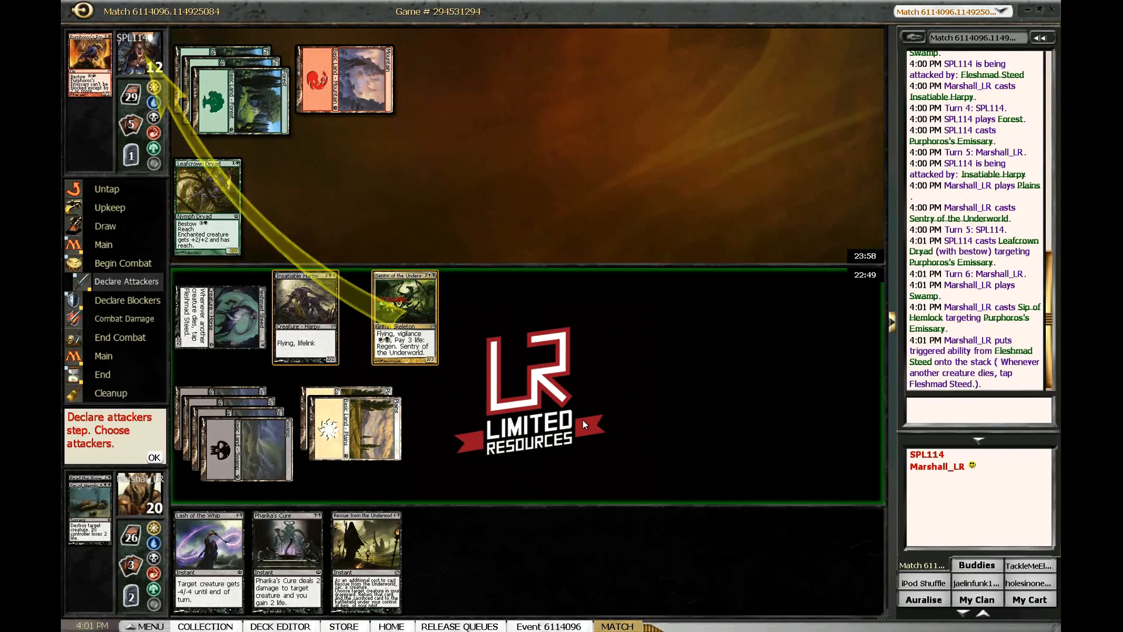
left_click(153, 458)
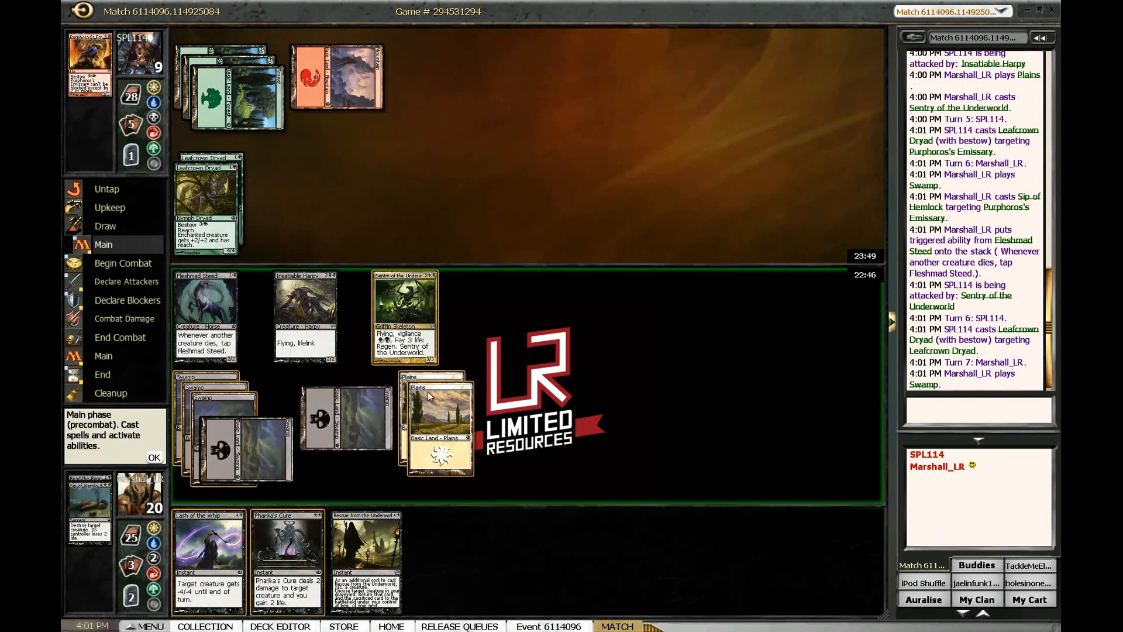
left_click(209, 544)
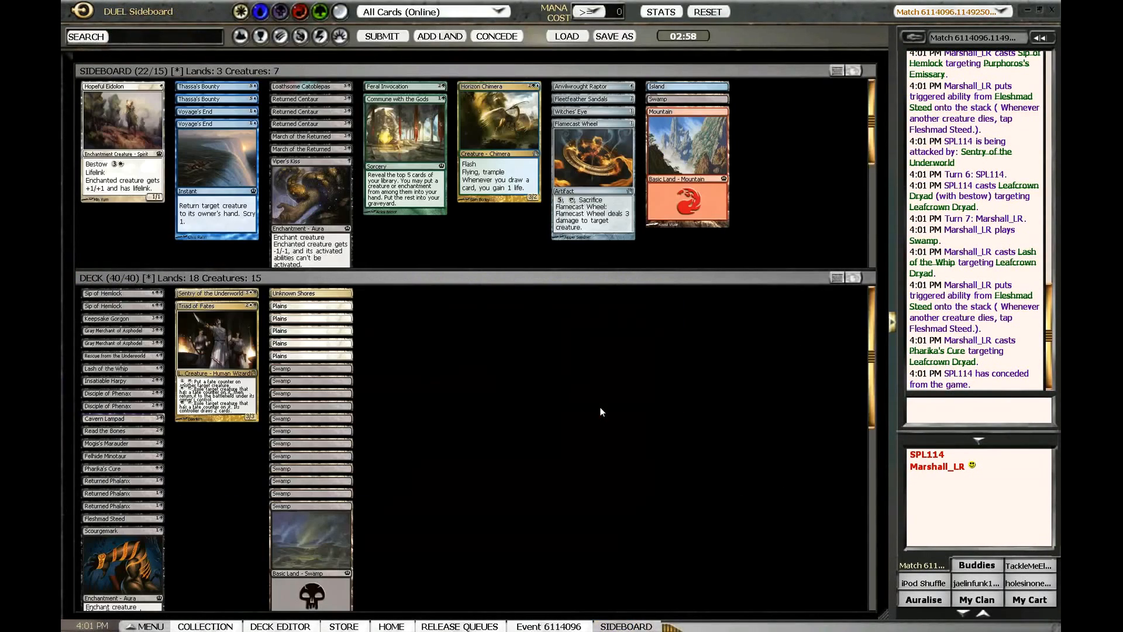
- Move the Plains to the sideboard, add Islands via Add Land, and submit the deck for game two
right_click(600, 412)
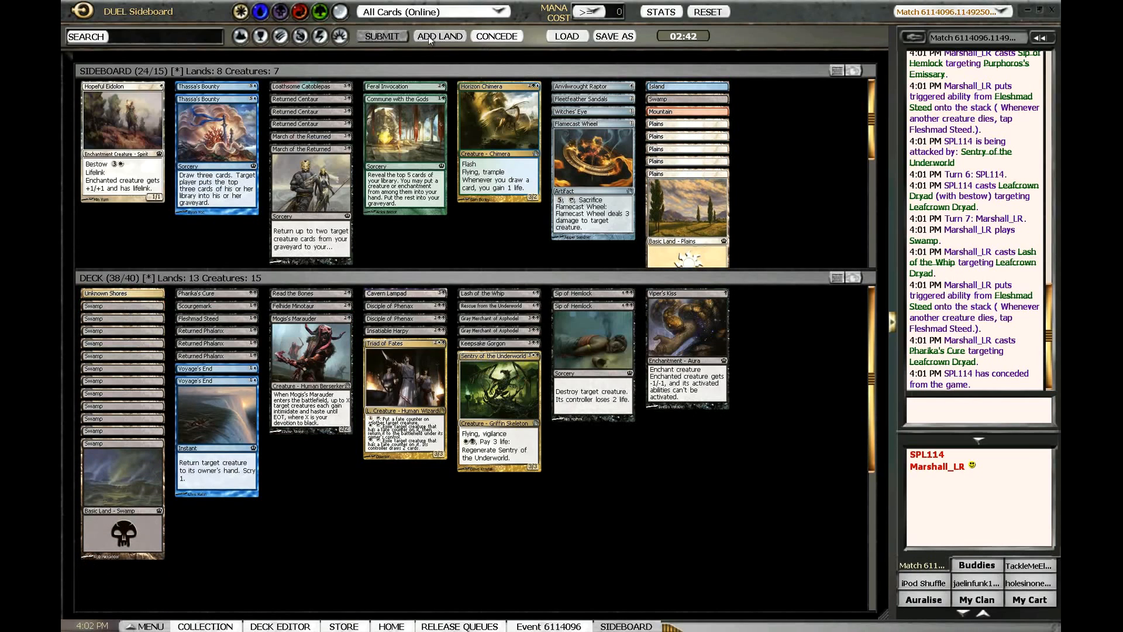
left_click(440, 36)
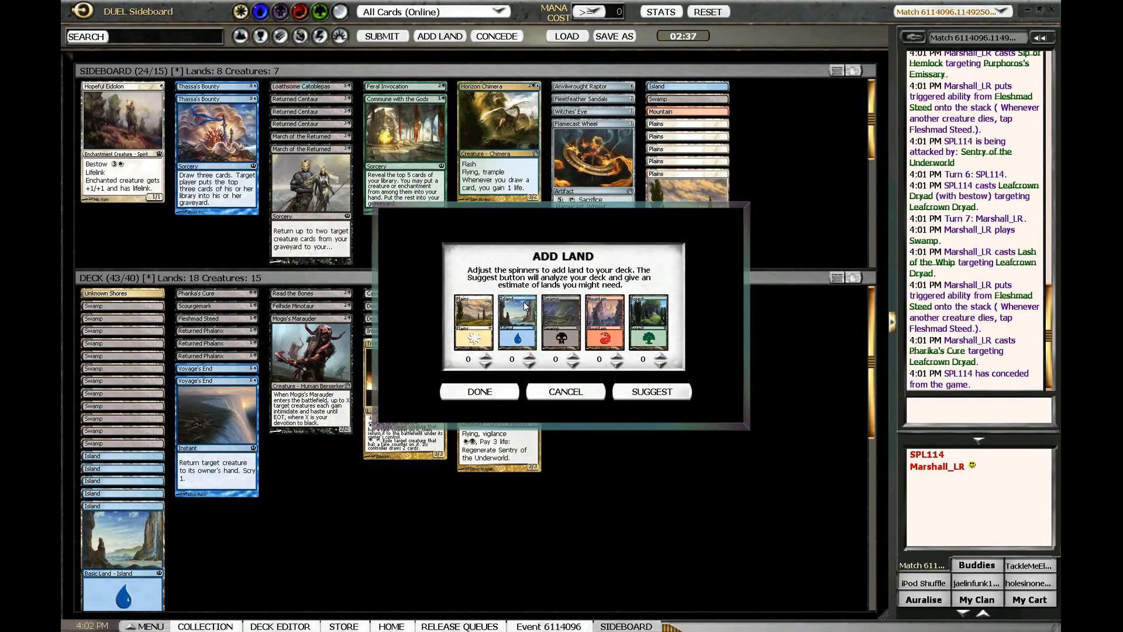
left_click(479, 391)
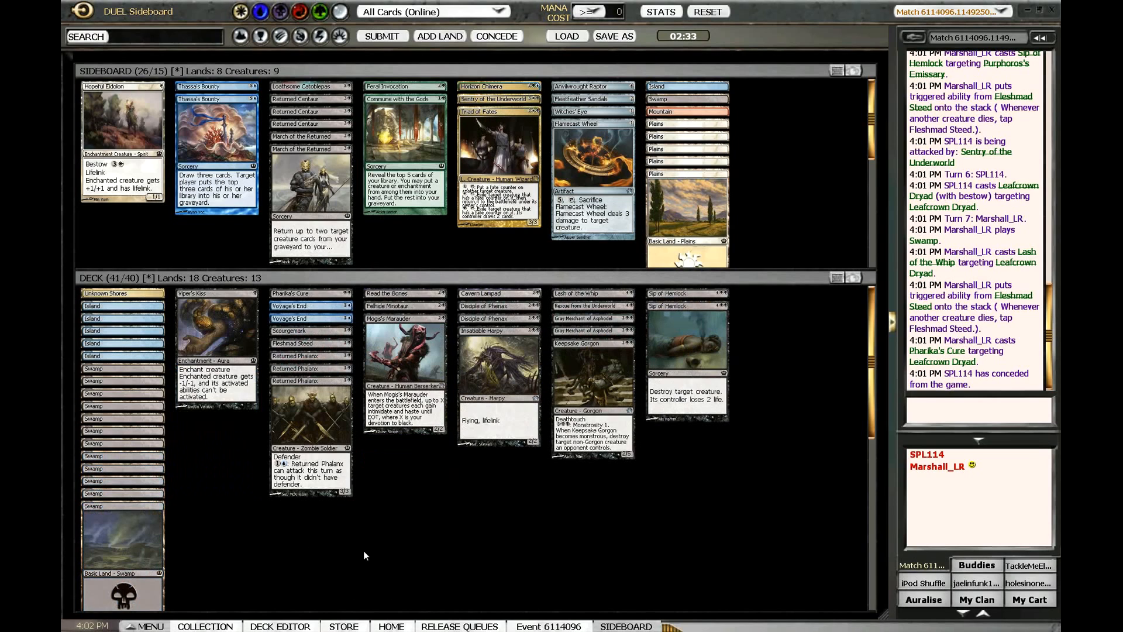
mouse_move(418, 526)
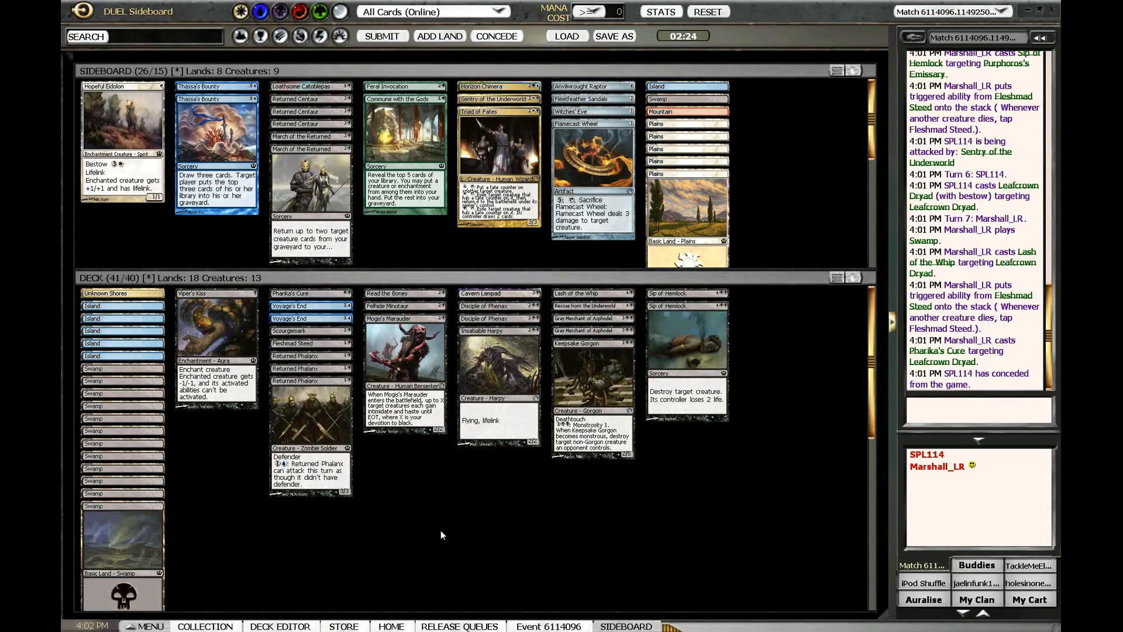
left_click(309, 343)
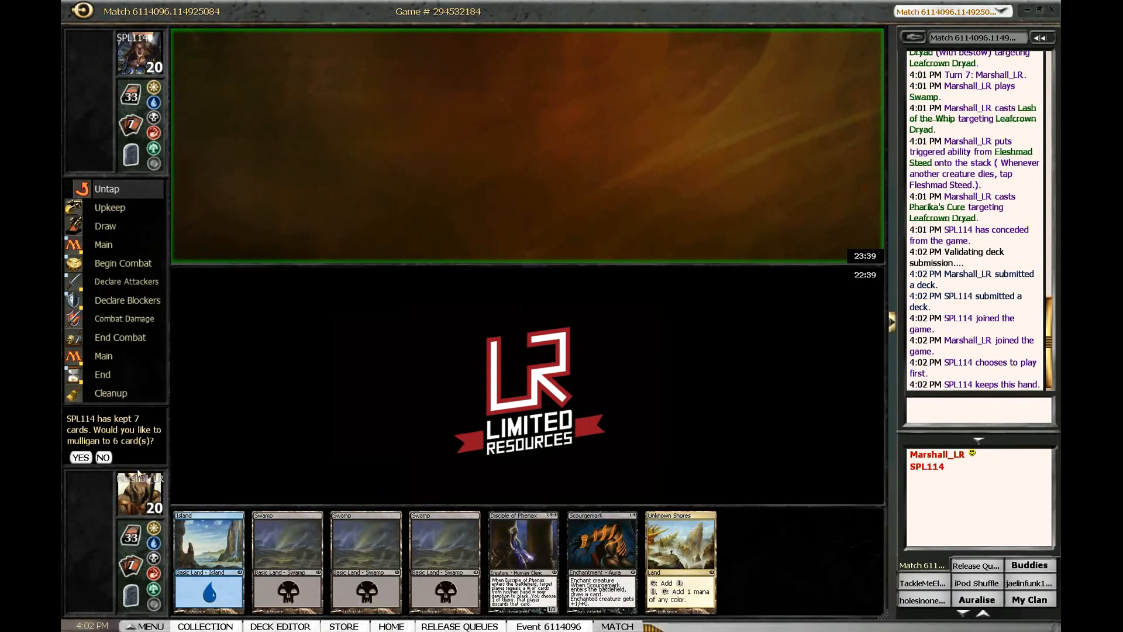
- Keep the seven-card hand and cast Cavern Lampad as a creature without bestow
left_click(104, 457)
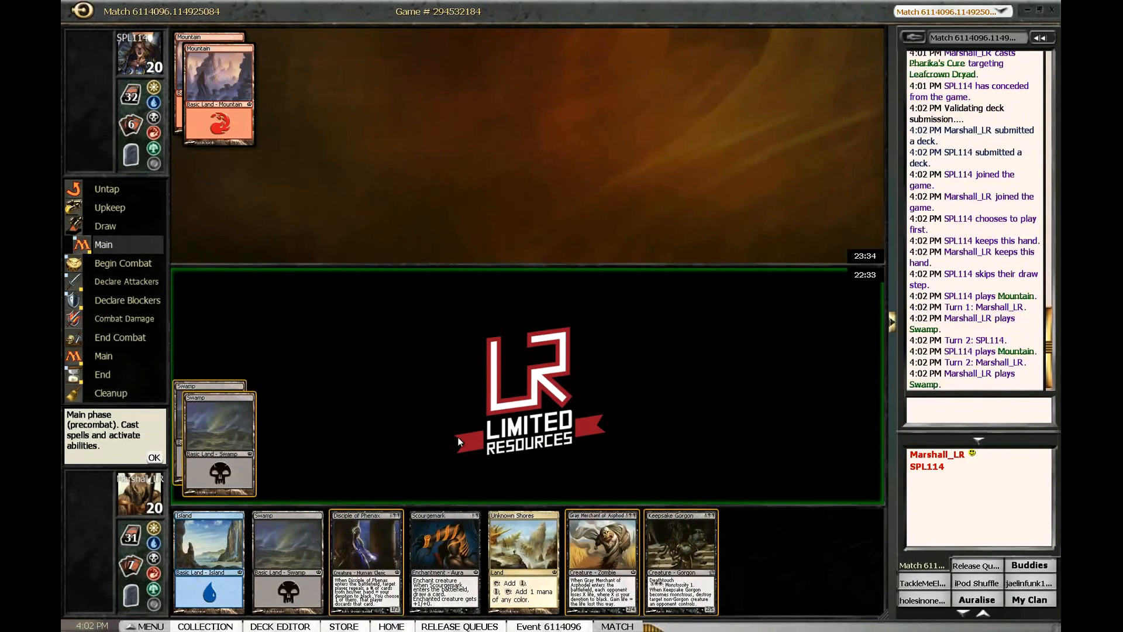
left_click(154, 458)
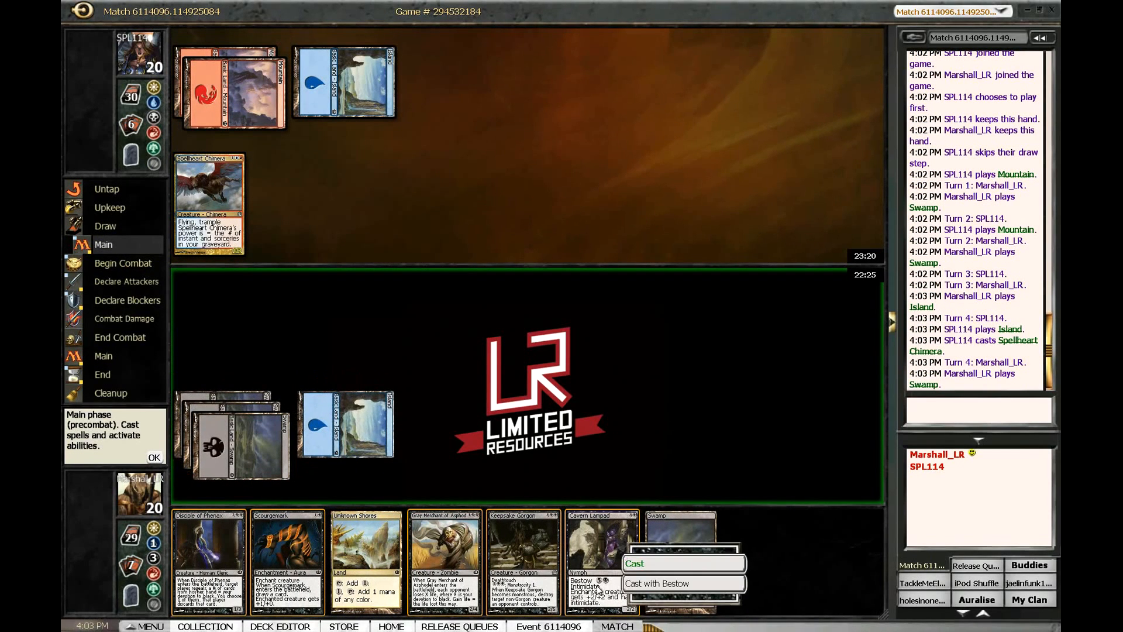
left_click(634, 563)
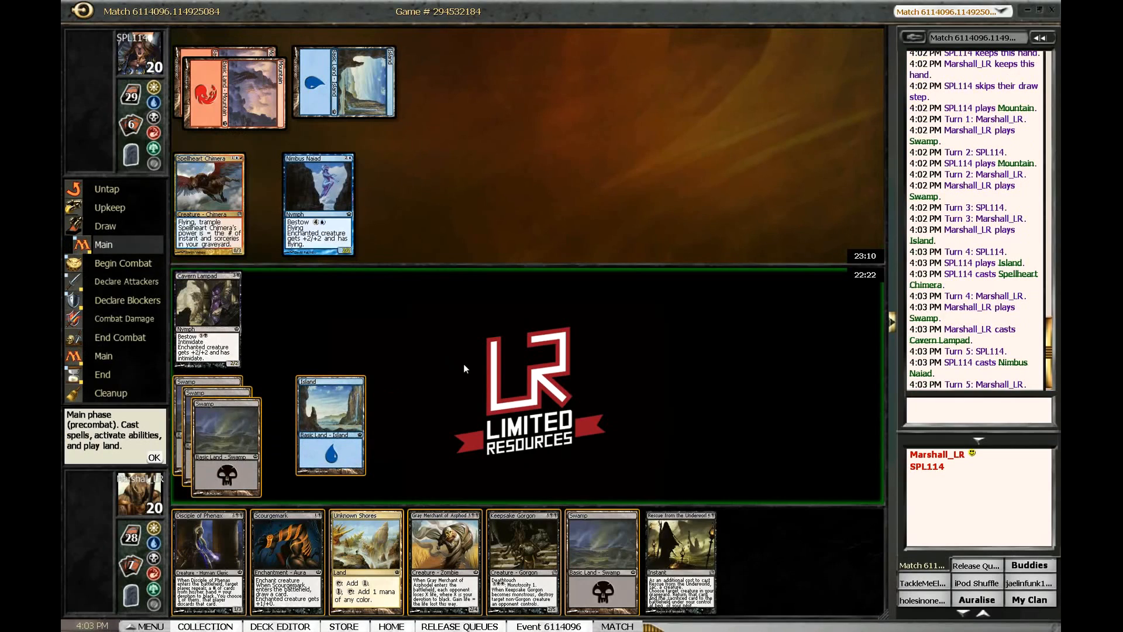
mouse_move(609, 550)
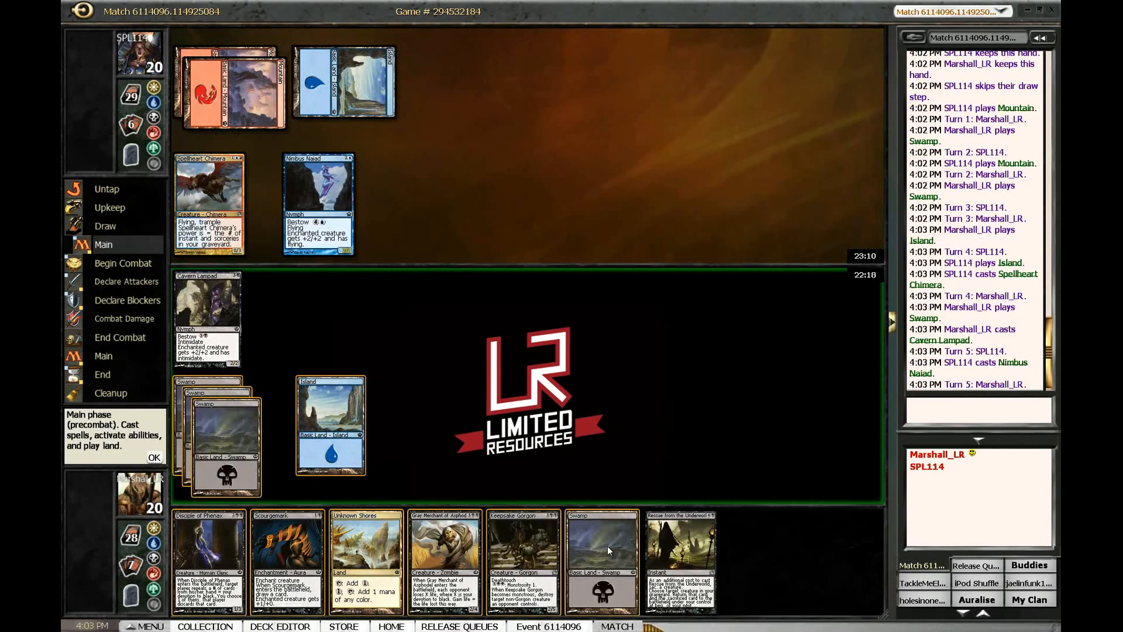
mouse_move(523, 551)
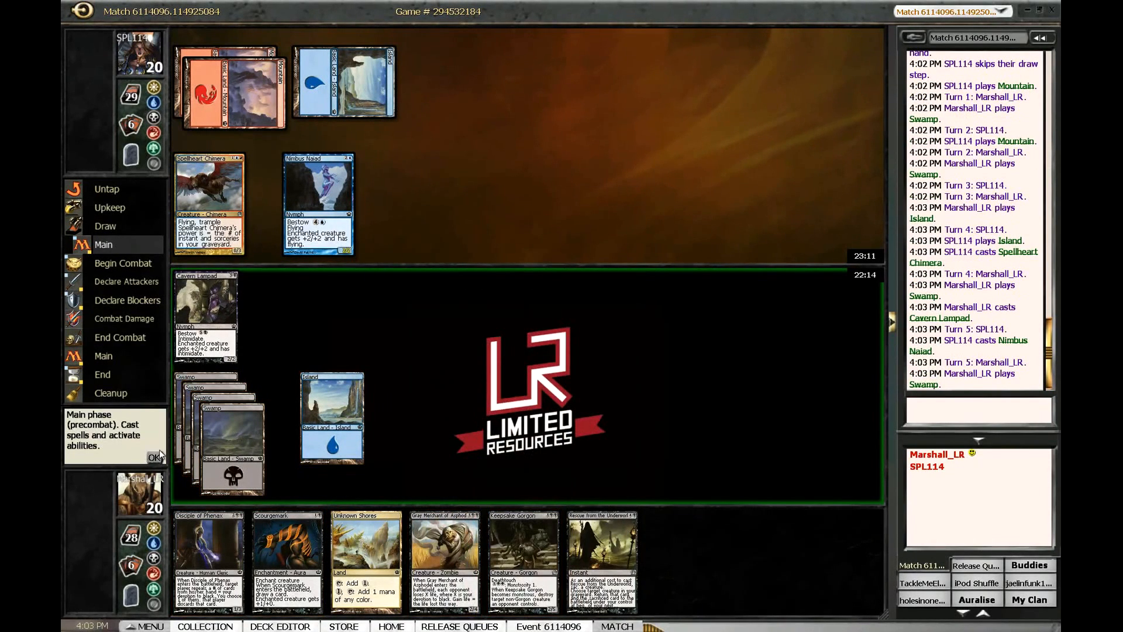
- Attack with Cavern Lampad, then cast Keepsake Gorgon after combat
left_click(155, 457)
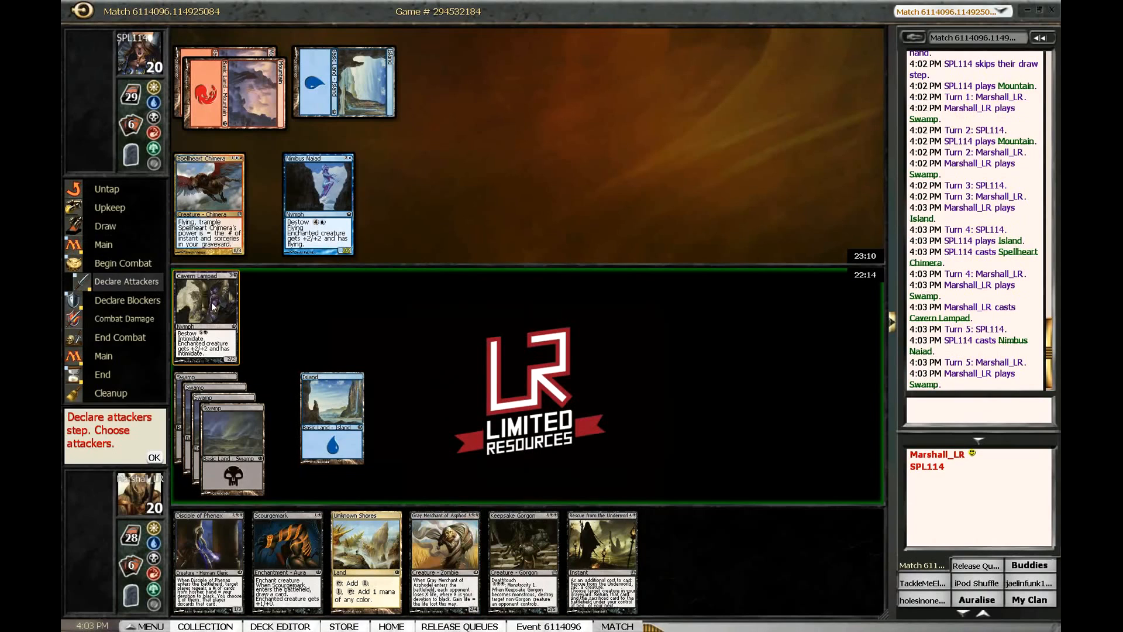
left_click(154, 458)
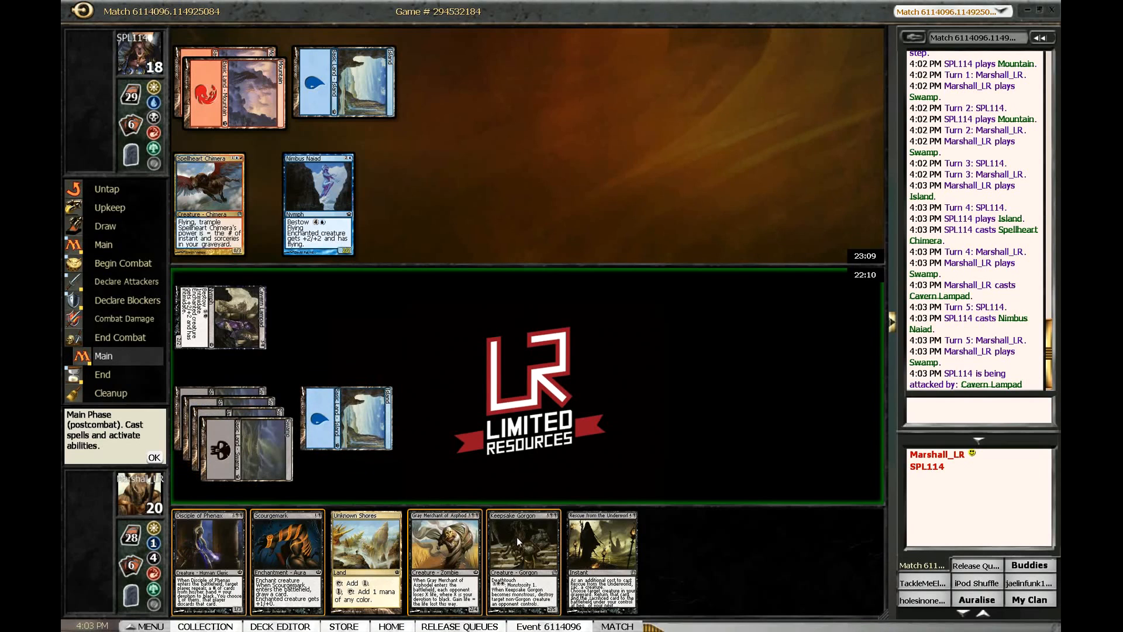
left_click(524, 551)
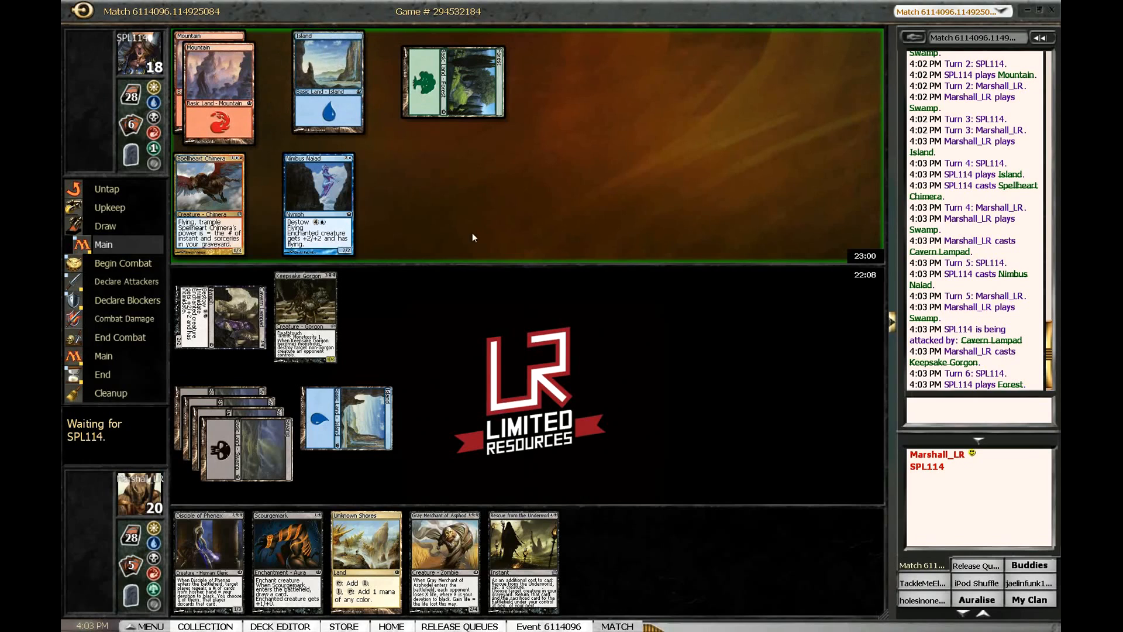
- Pass the turn and take the Nimbus Naiad attack without blocking
left_click(123, 263)
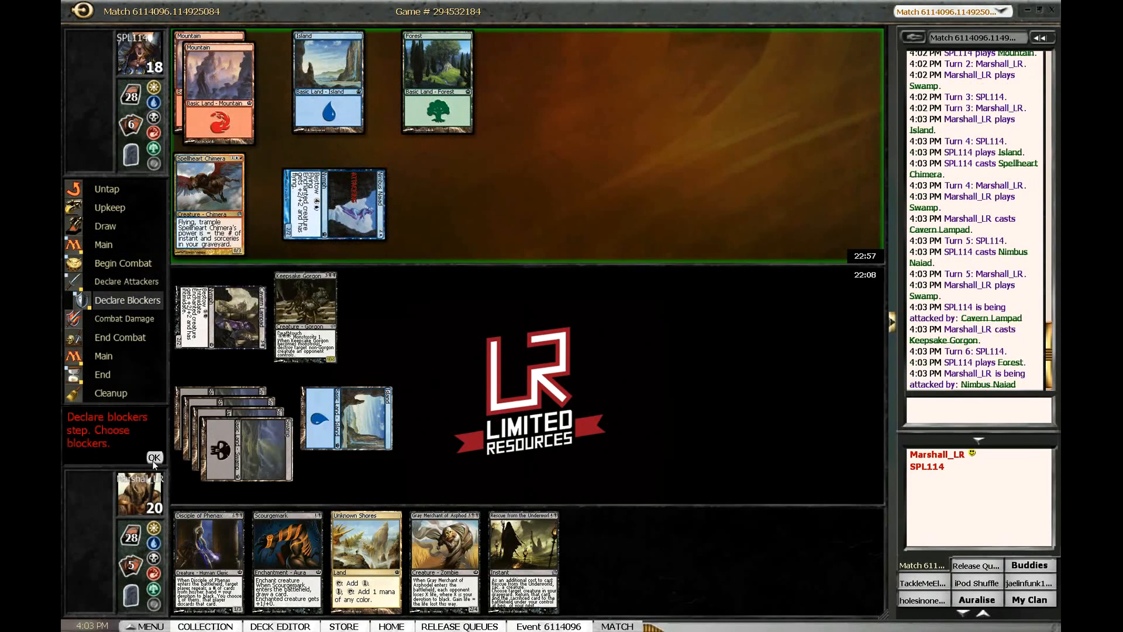
left_click(153, 458)
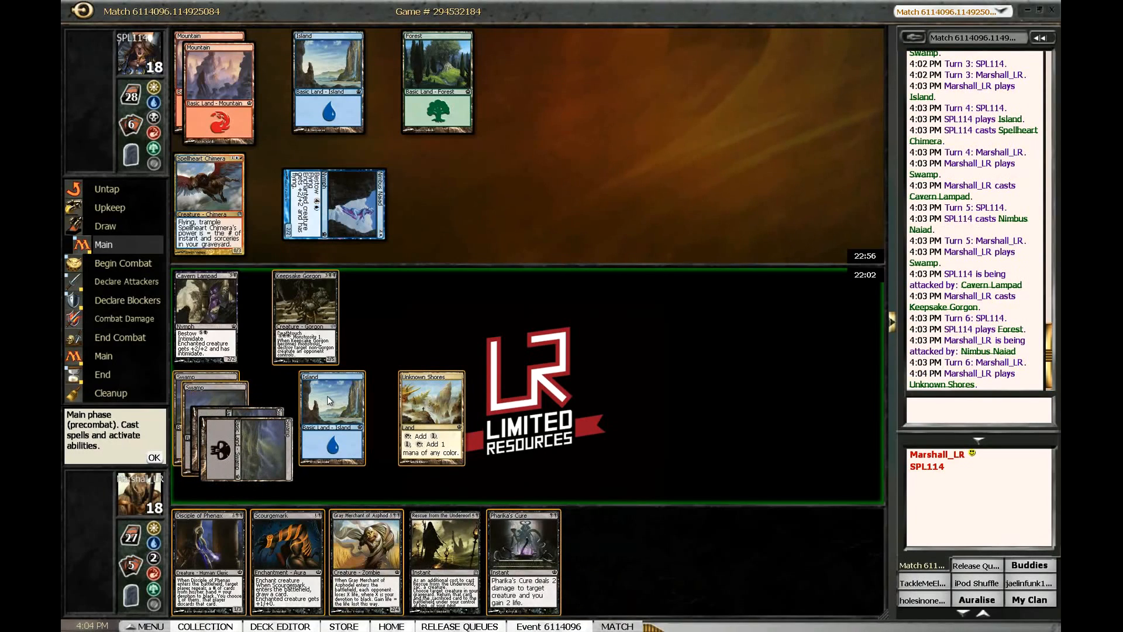
mouse_move(341, 395)
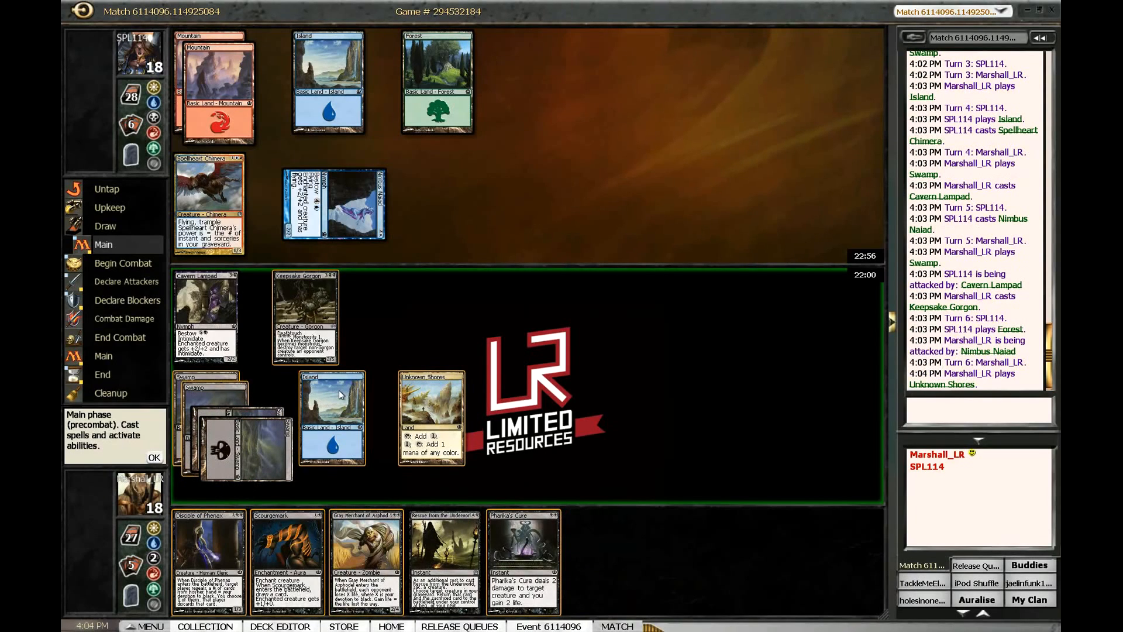
mouse_move(276, 525)
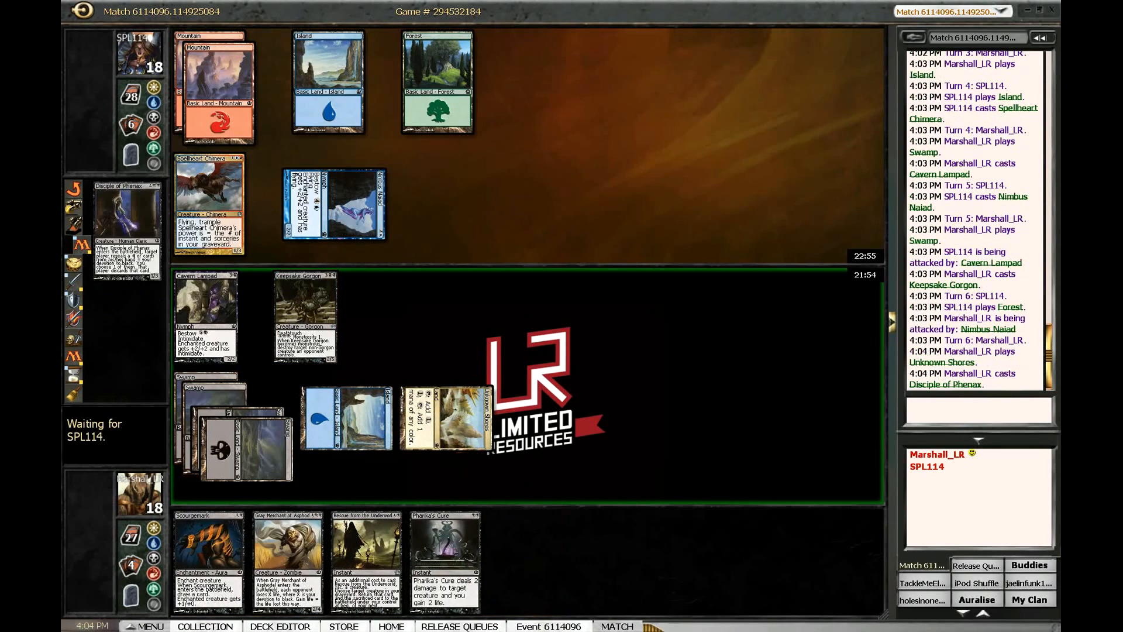
mouse_move(477, 337)
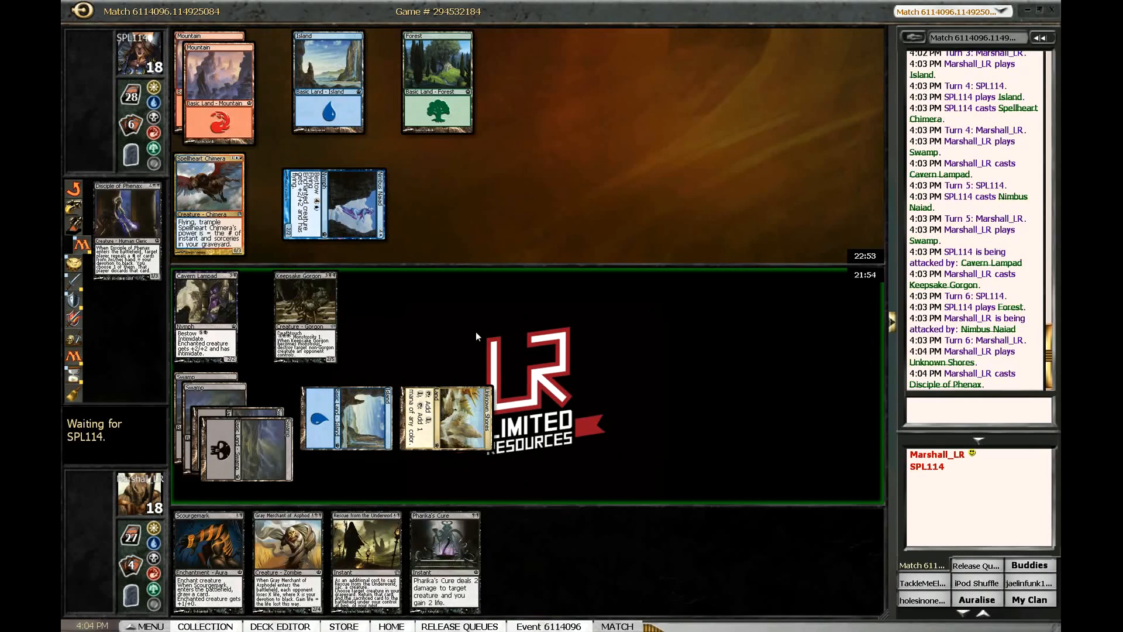
mouse_move(614, 391)
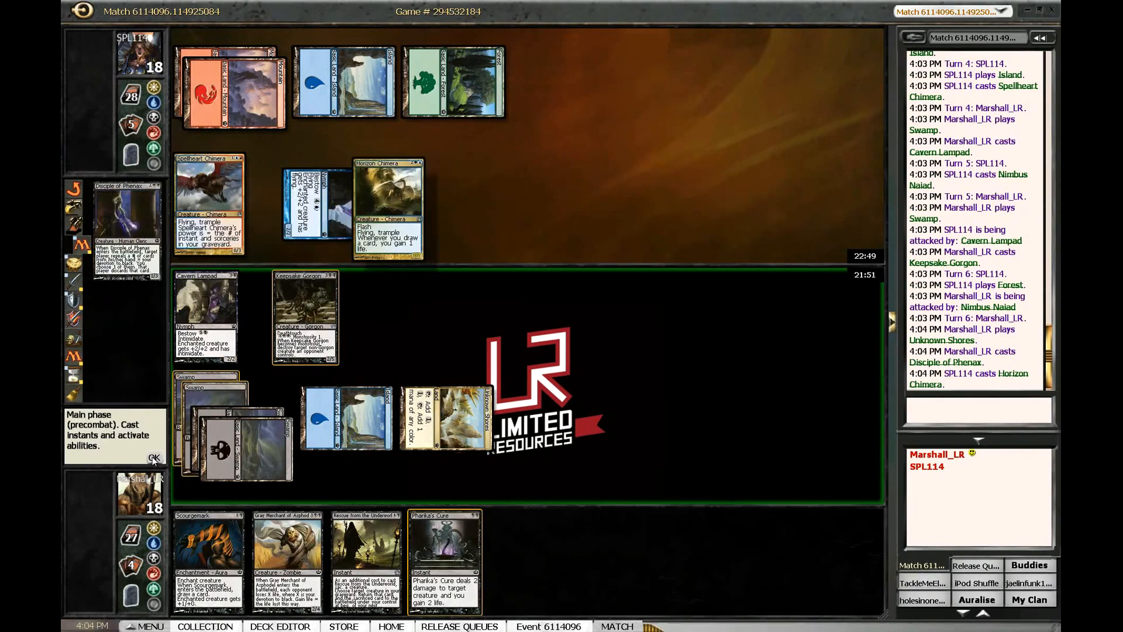
- Resolve the Disciple of Phenax trigger and make the opponent discard Rage of Purphoros
left_click(154, 459)
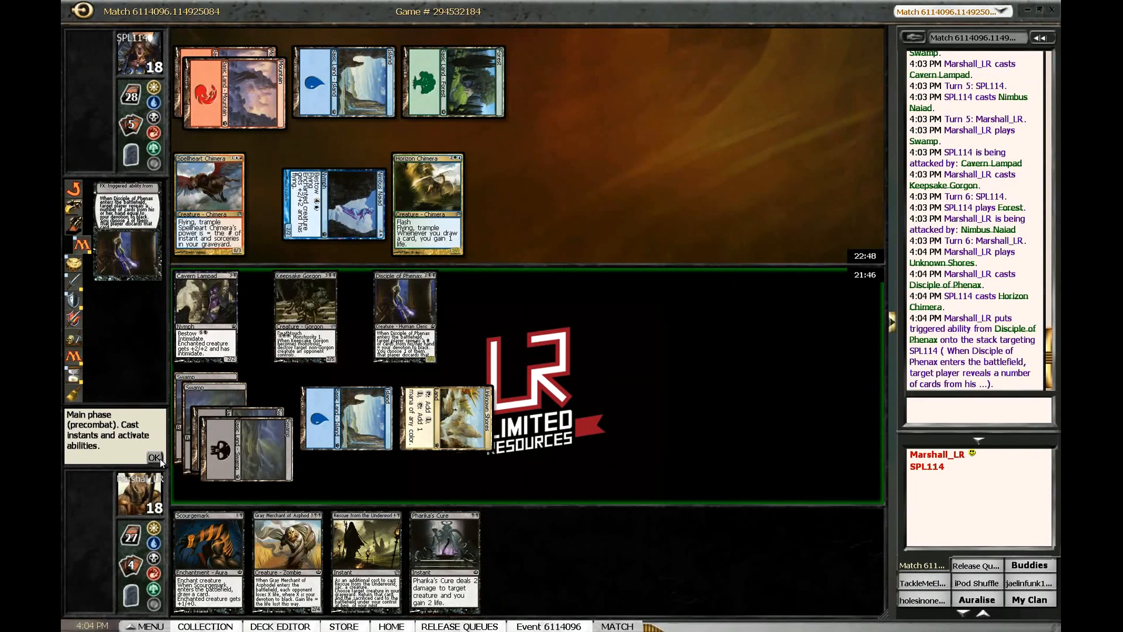
left_click(154, 457)
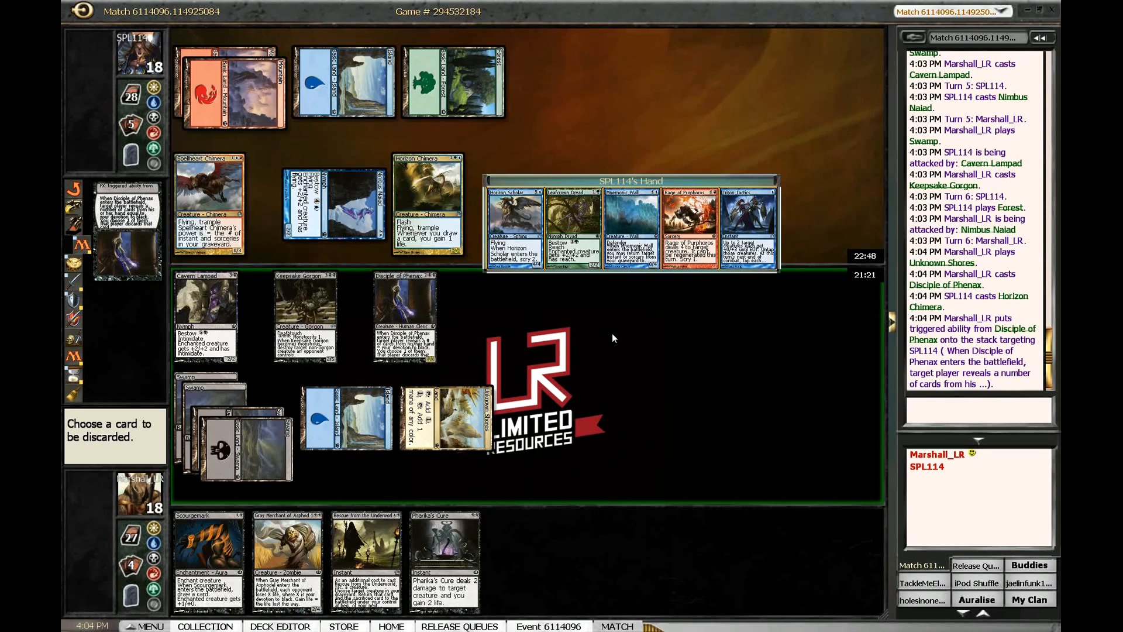
mouse_move(688, 226)
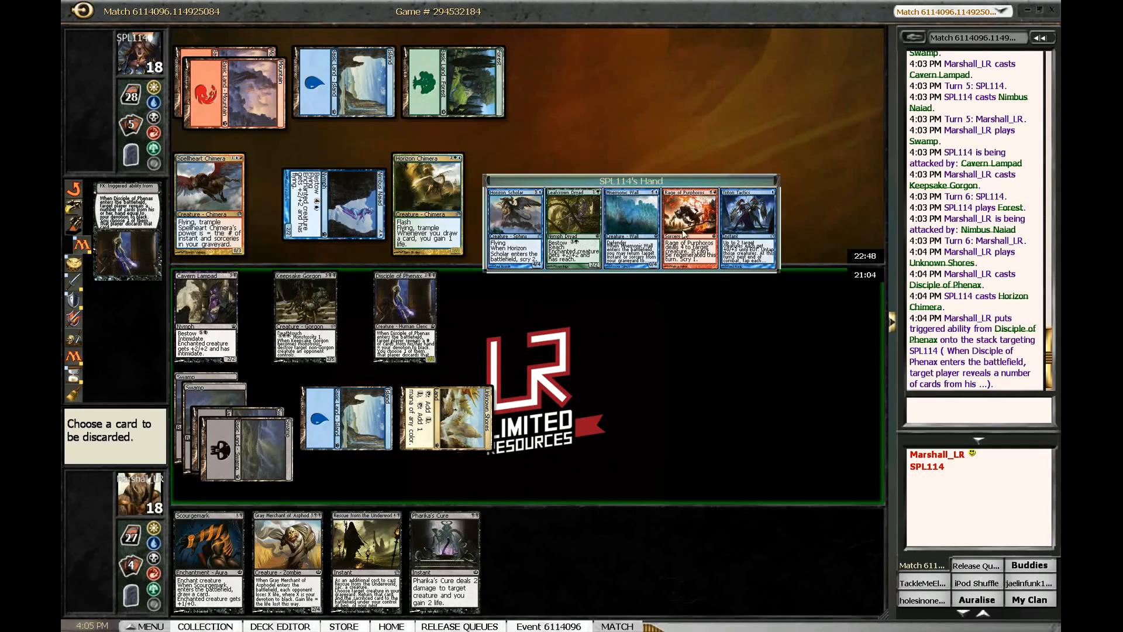
left_click(688, 226)
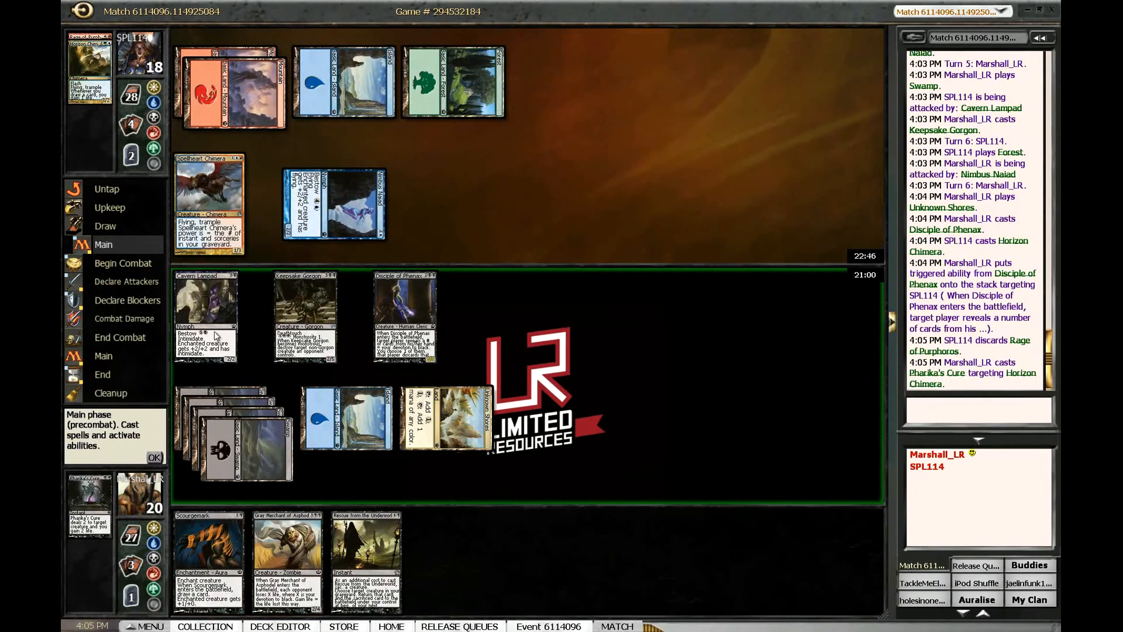
- Attack with Keepsake Gorgon and Cavern Lampad, then take the Nimbus Naiad attack unblocked
left_click(154, 457)
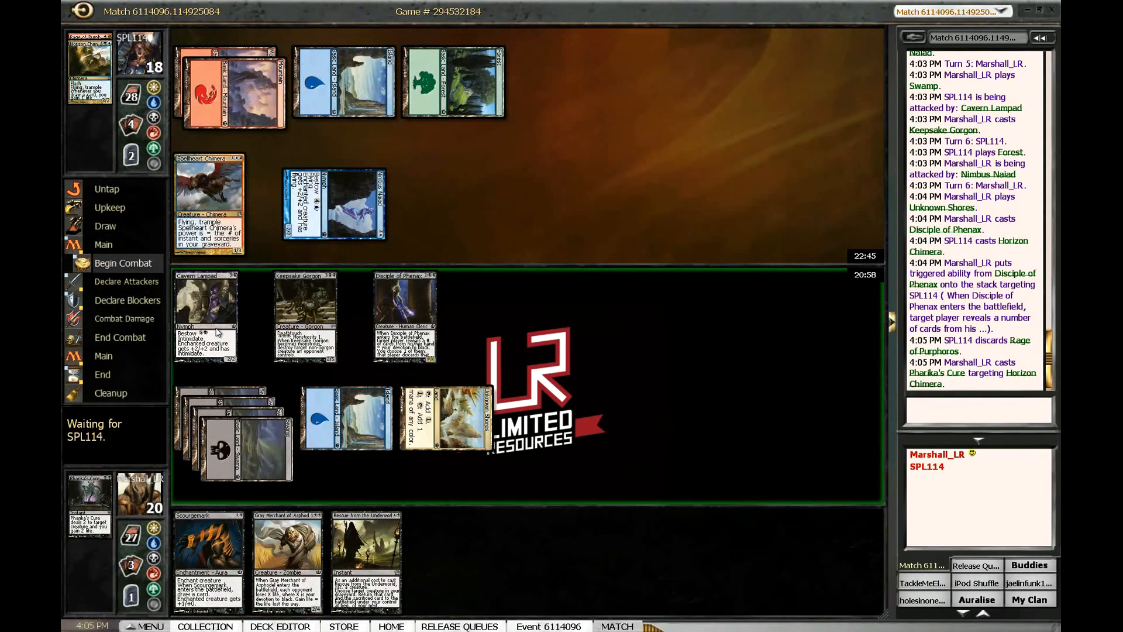
left_click(123, 263)
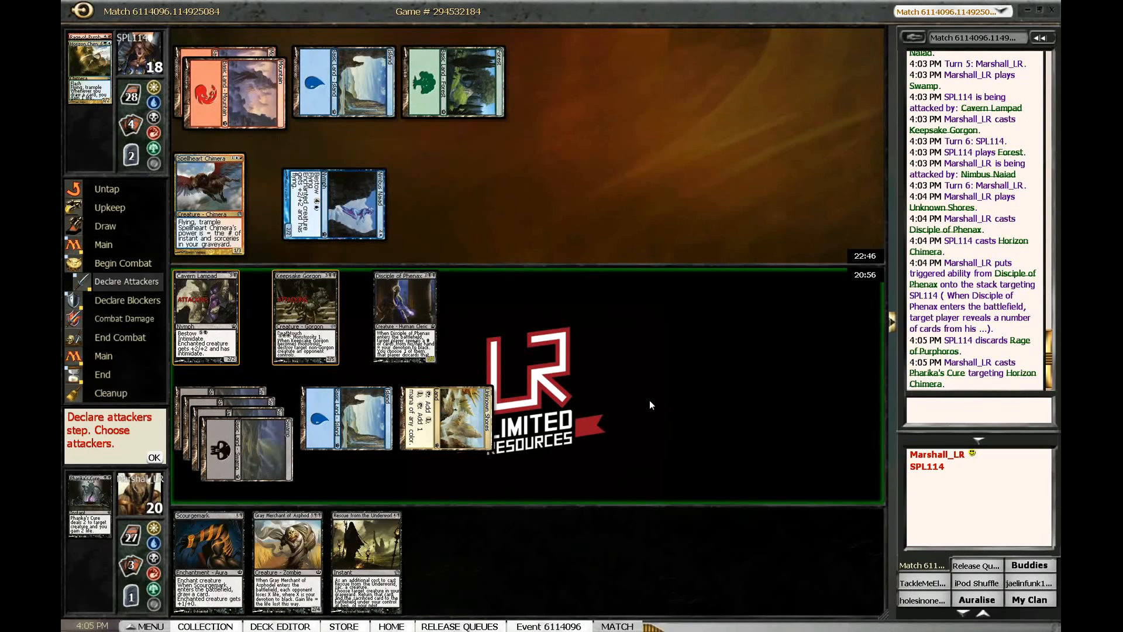
left_click(153, 458)
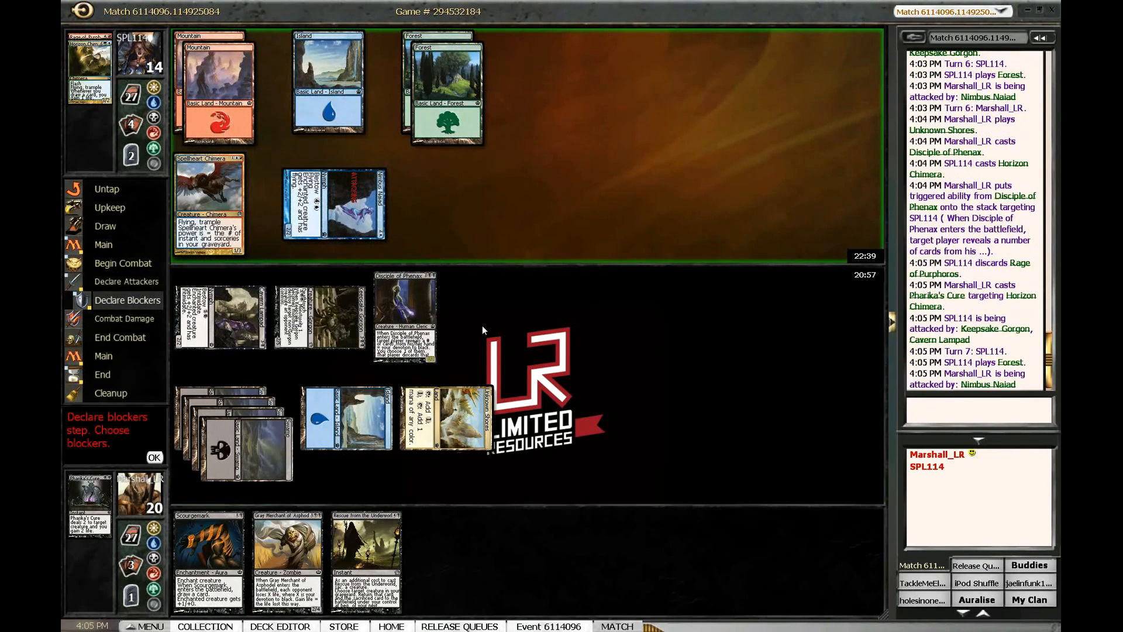
left_click(154, 458)
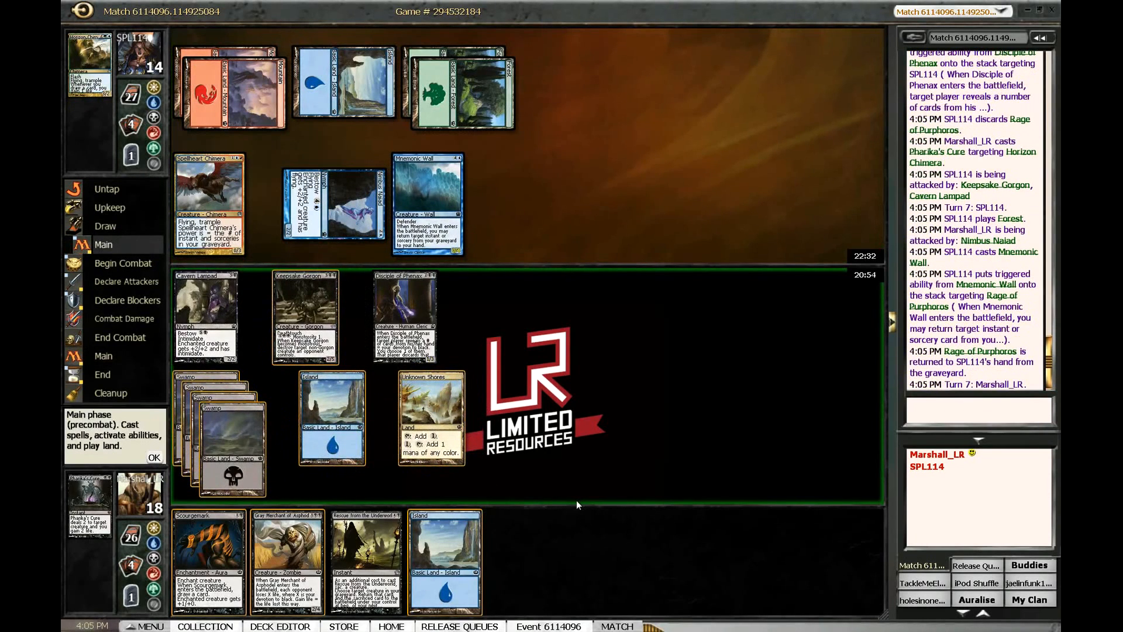
mouse_move(580, 505)
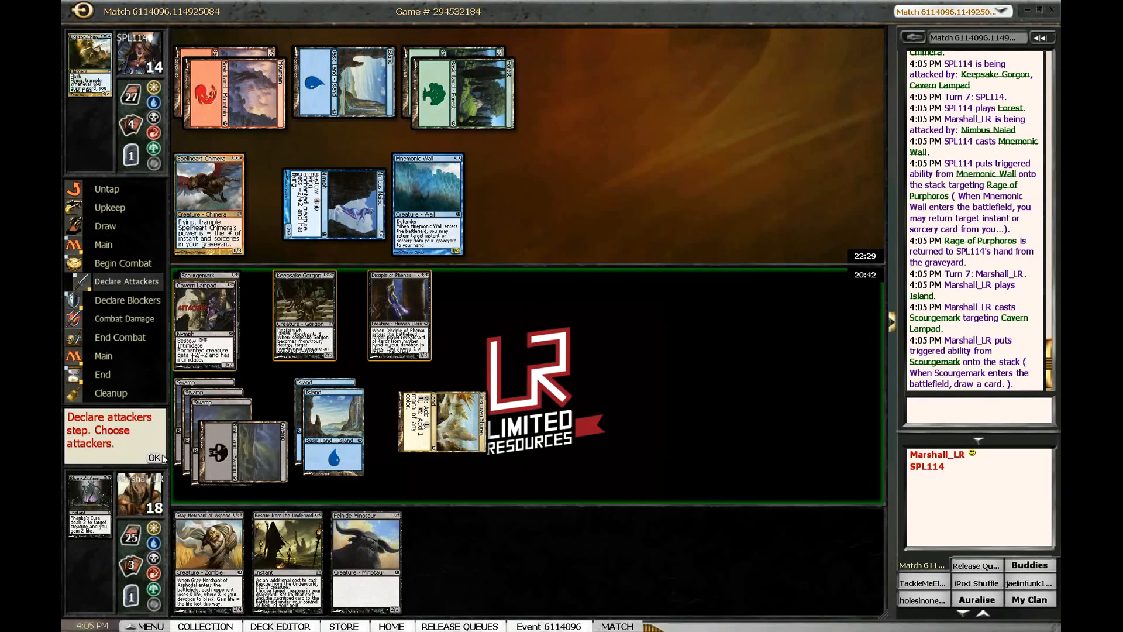
- Attack with the enchanted Cavern Lampad and cast Gray Merchant of Asphodel to drain the opponent to 3
left_click(153, 458)
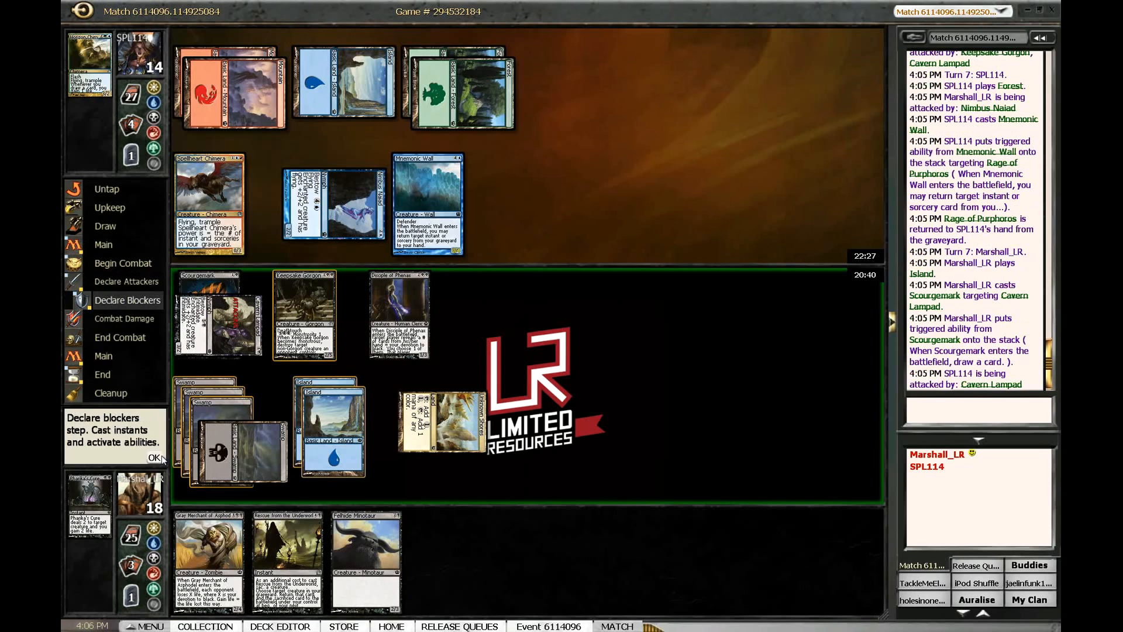
left_click(152, 458)
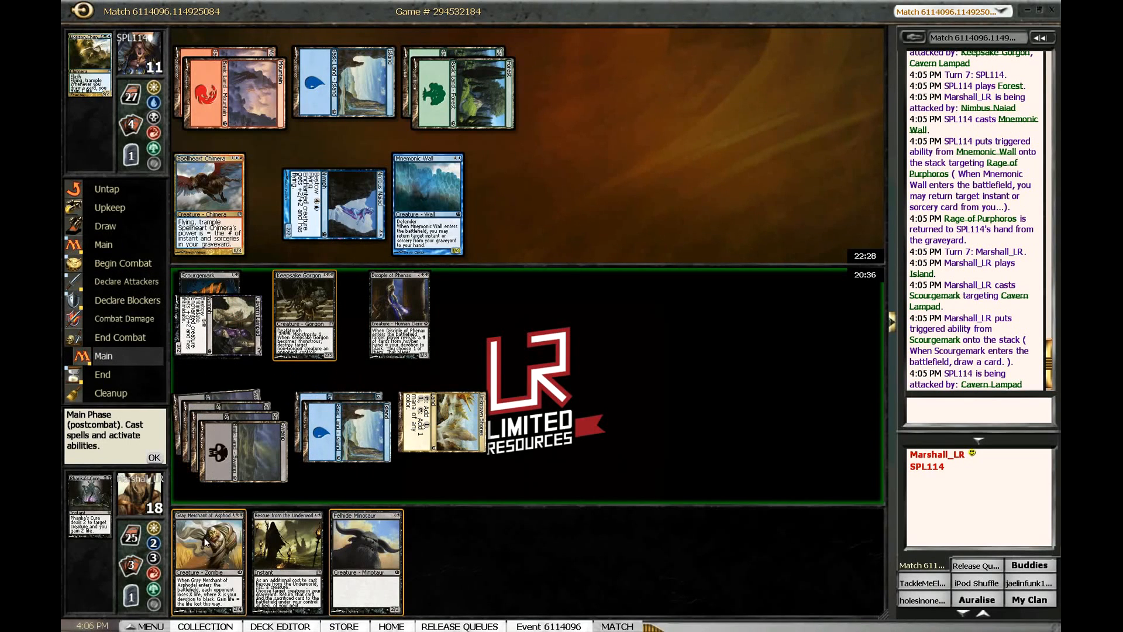
left_click(208, 559)
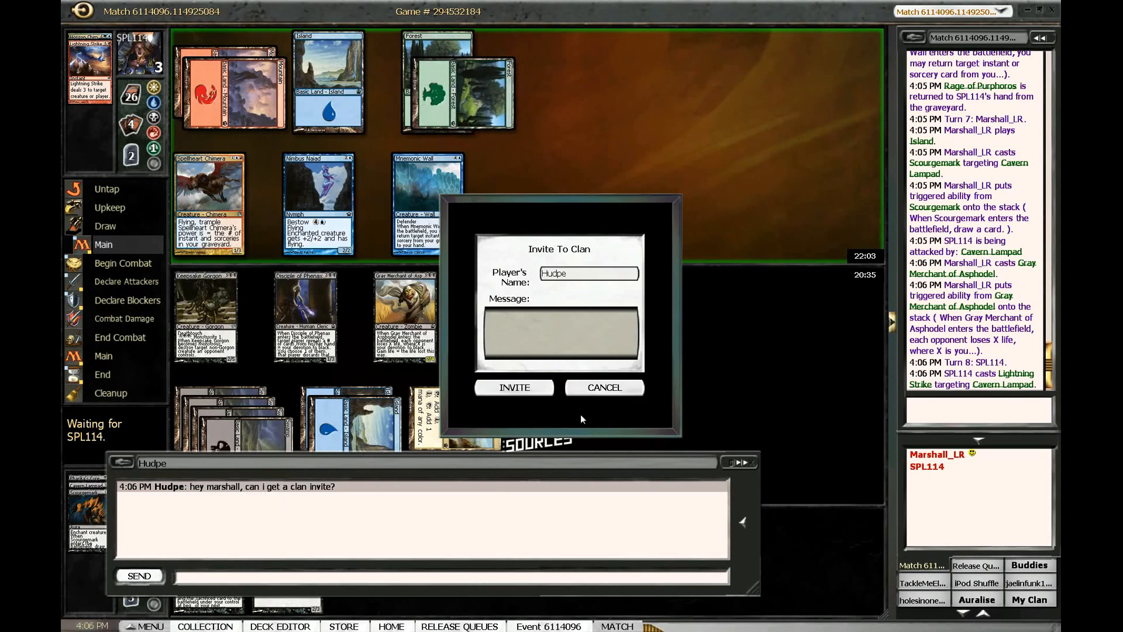
- Send the clan invitation, dismiss the acceptance notice, and take the opponent's attack unblocked
left_click(514, 387)
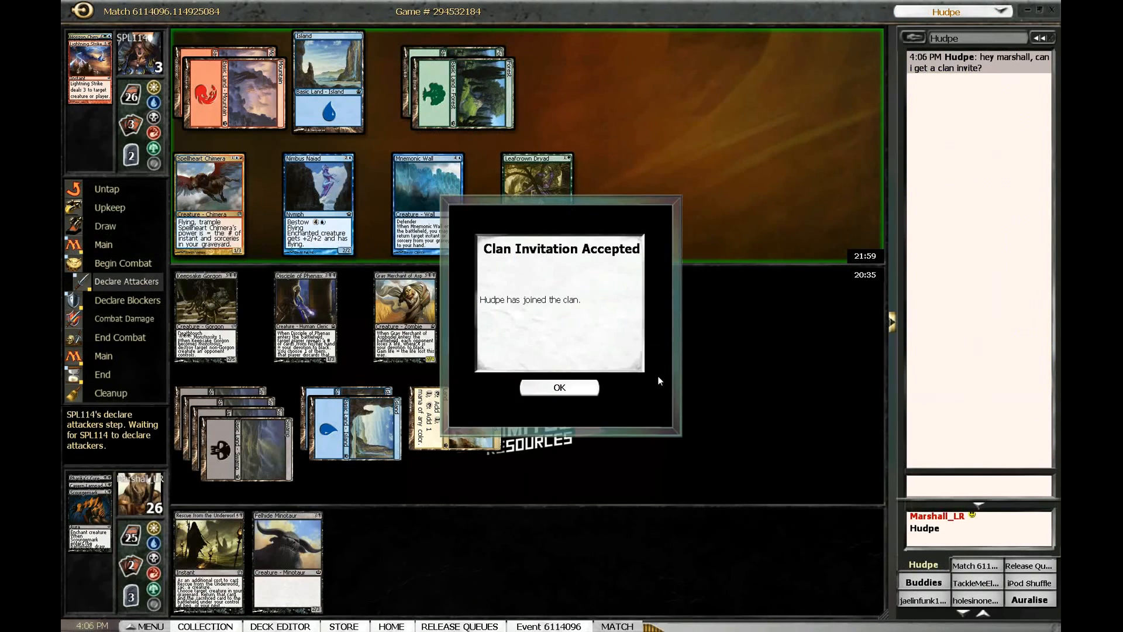
left_click(559, 387)
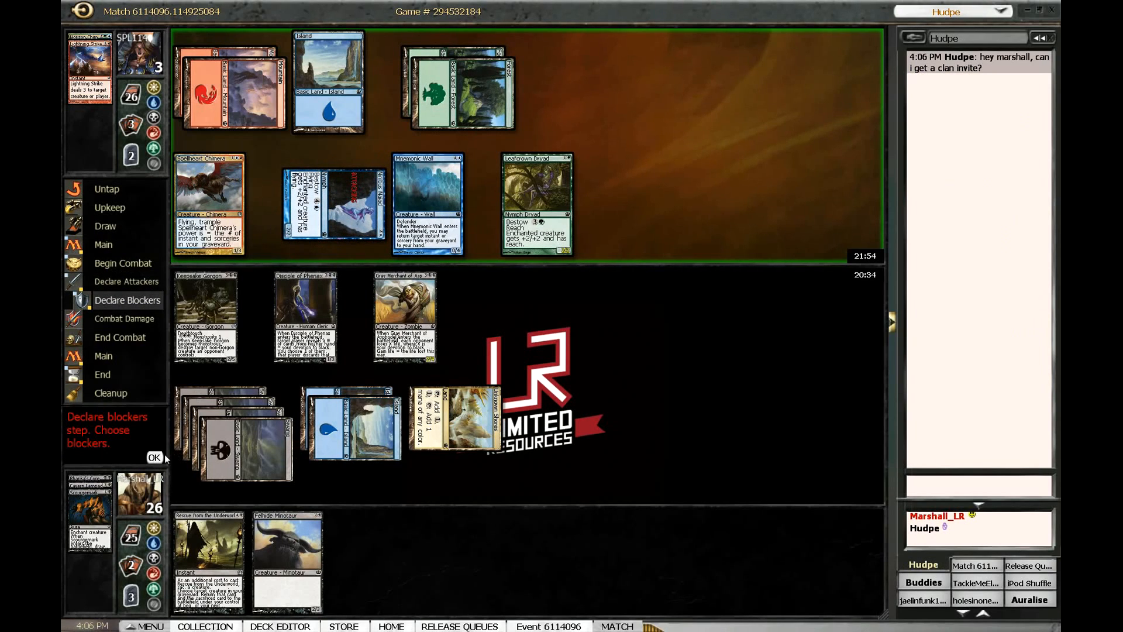
left_click(155, 457)
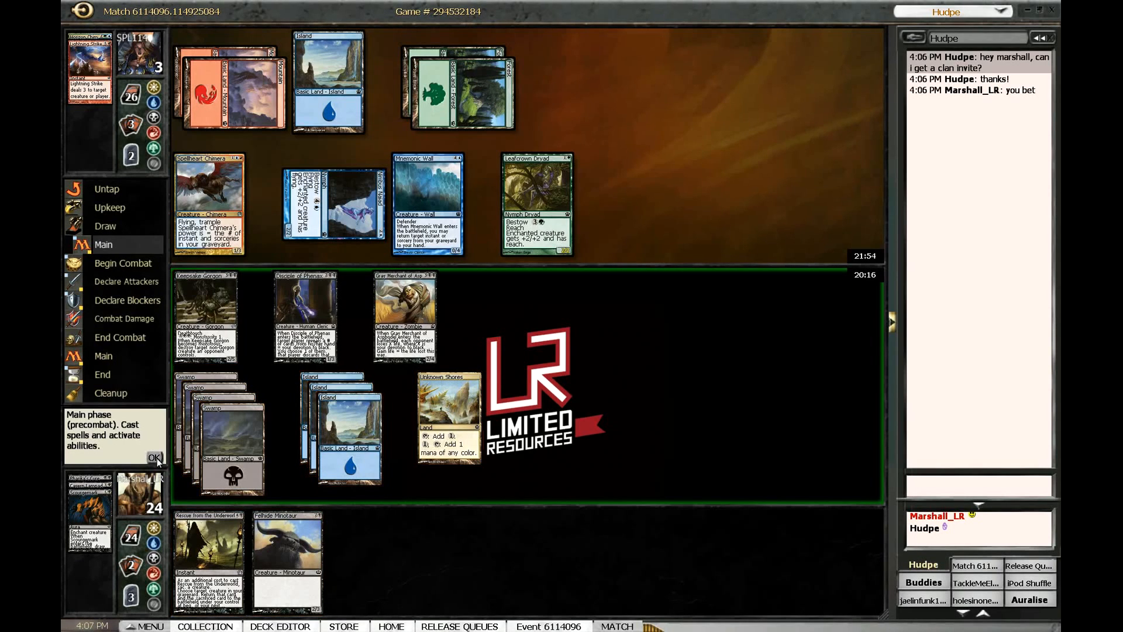
- Attack with your creatures to win game two 2-0, then dismiss the Game Results to reach the event standings
left_click(155, 458)
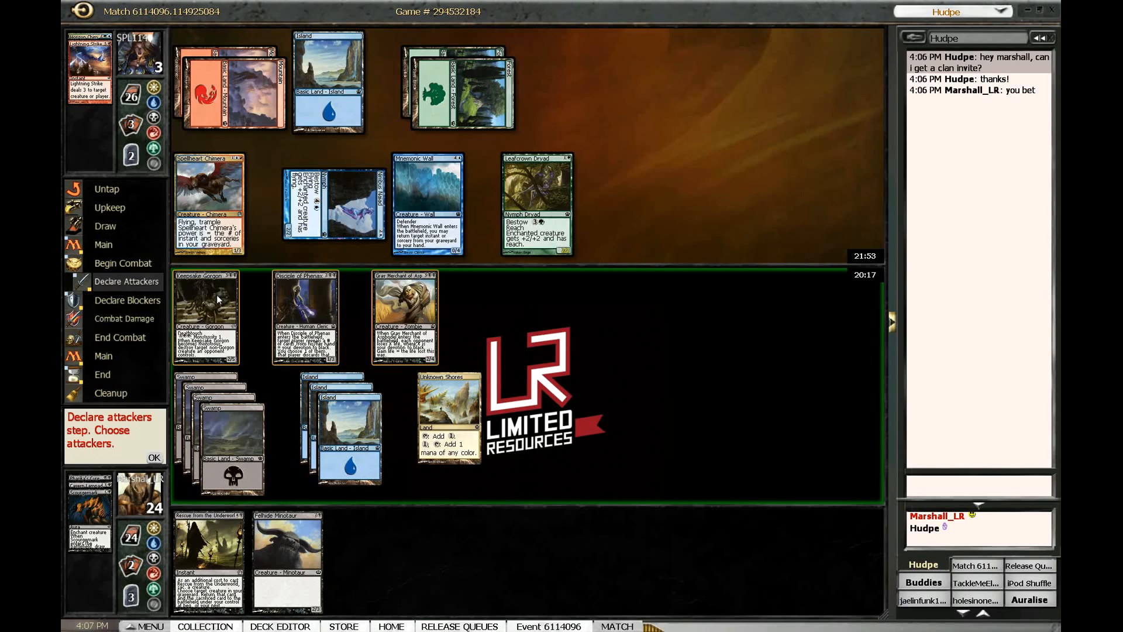
left_click(206, 315)
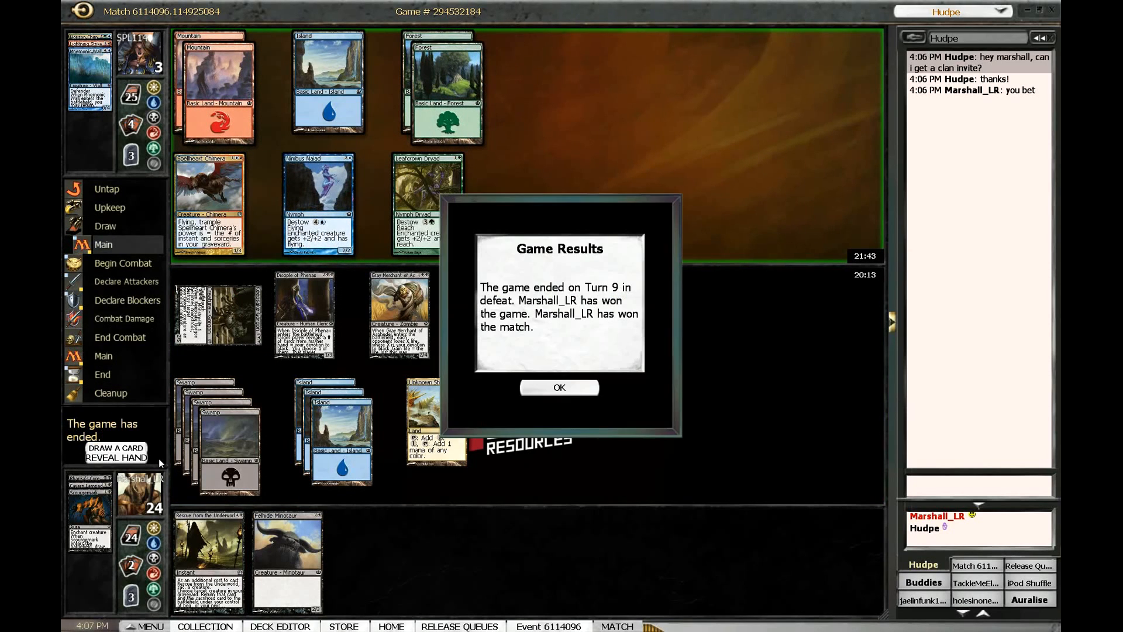
left_click(559, 388)
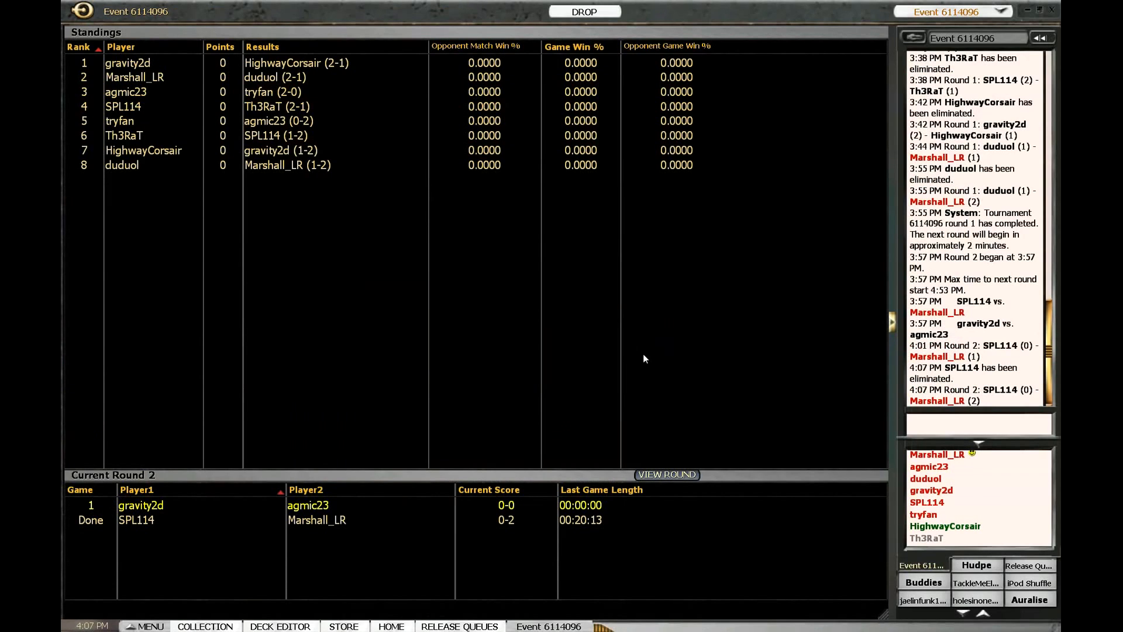
mouse_move(836, 121)
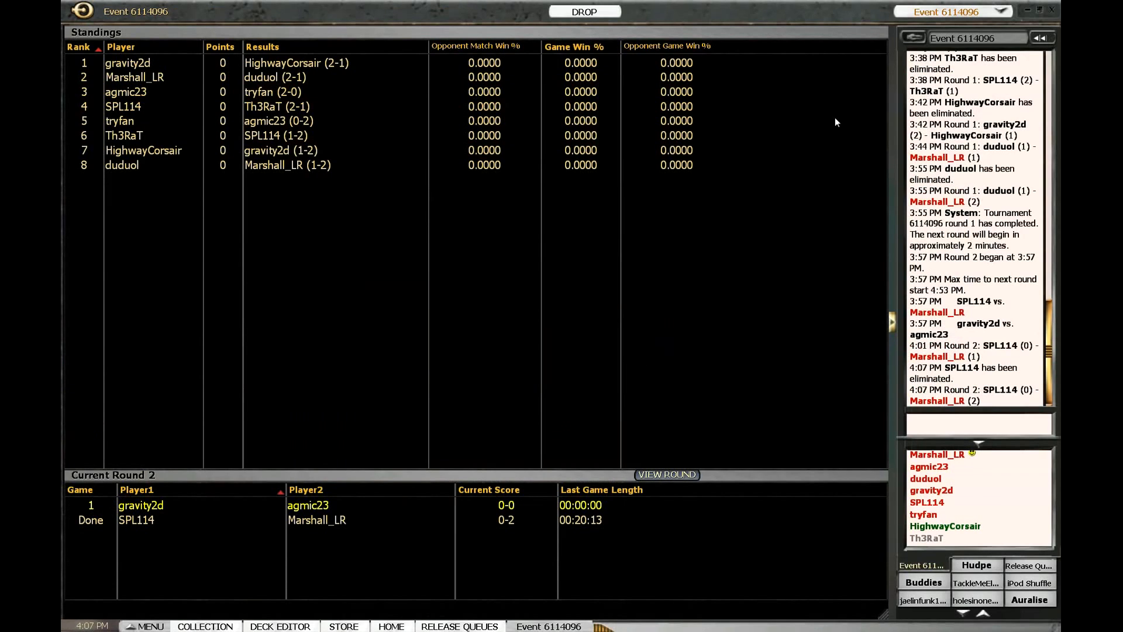